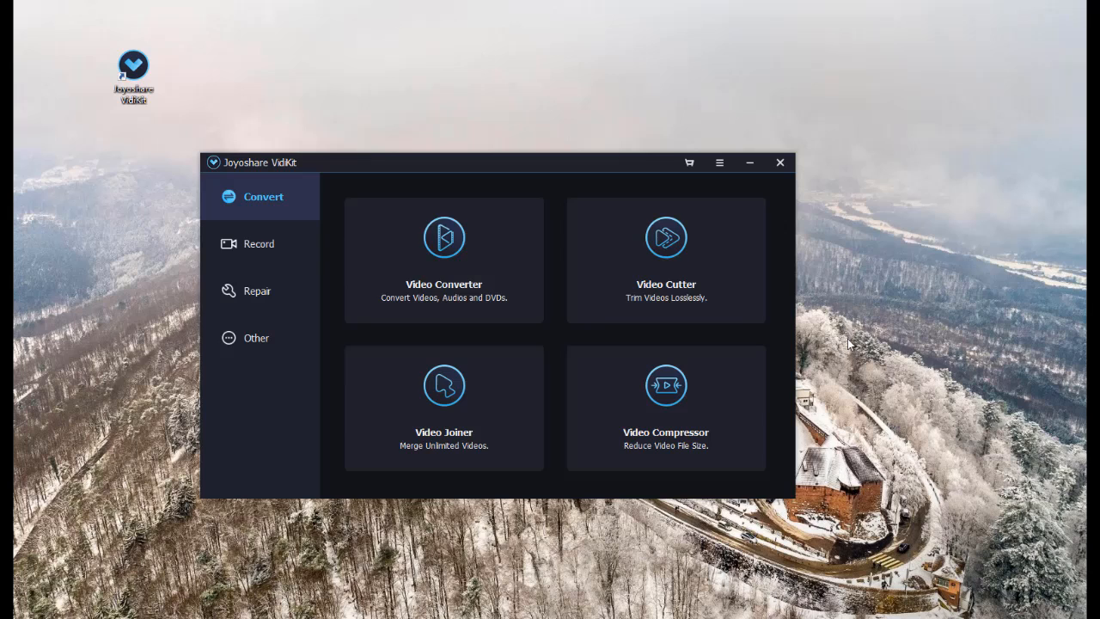
Browse VidKit's repair and record categories, then launch the Screen Recorder
click(260, 291)
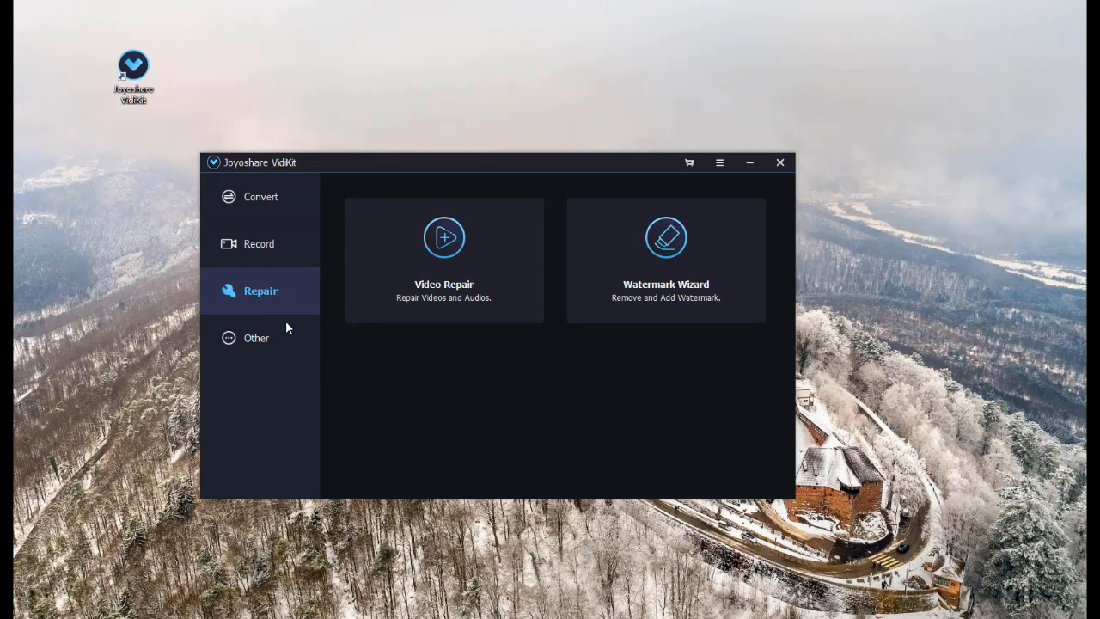
click(258, 337)
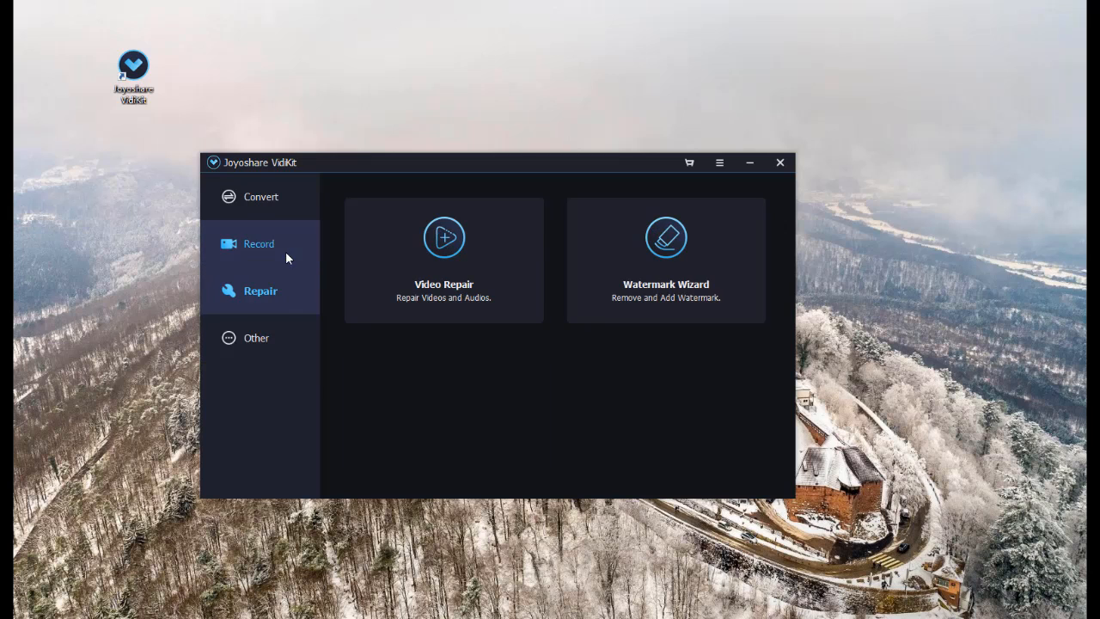
click(258, 243)
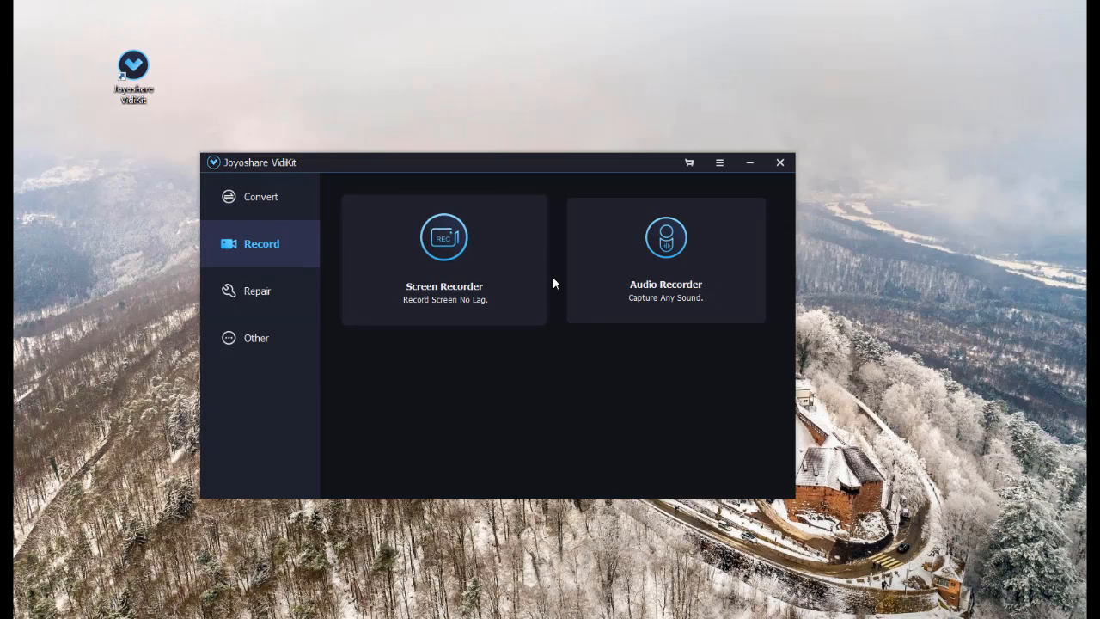
click(443, 237)
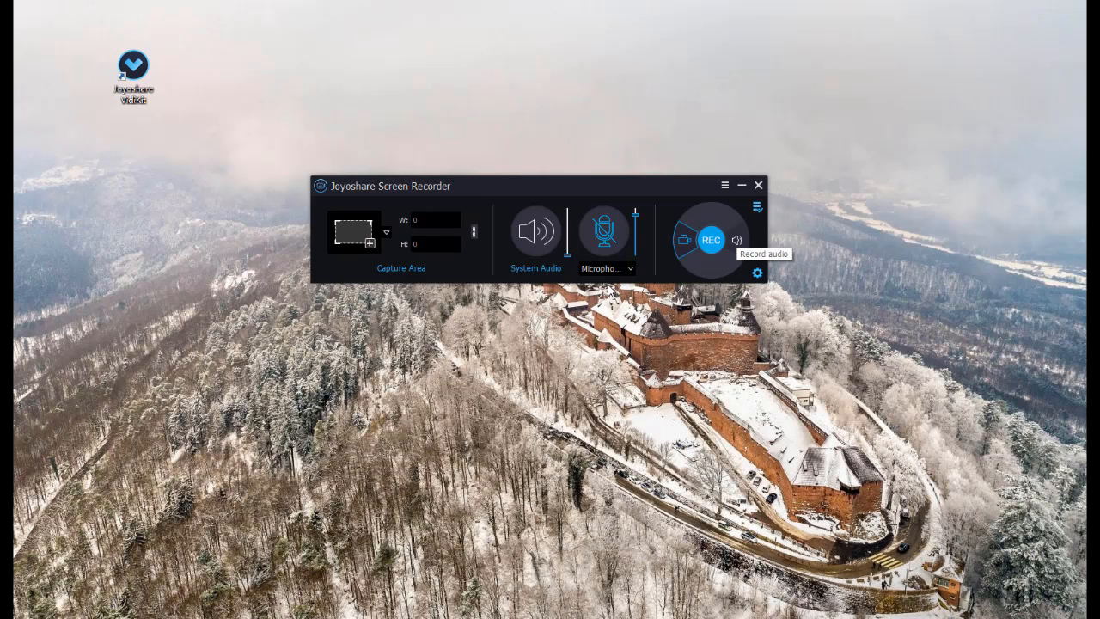
mouse_move(575, 258)
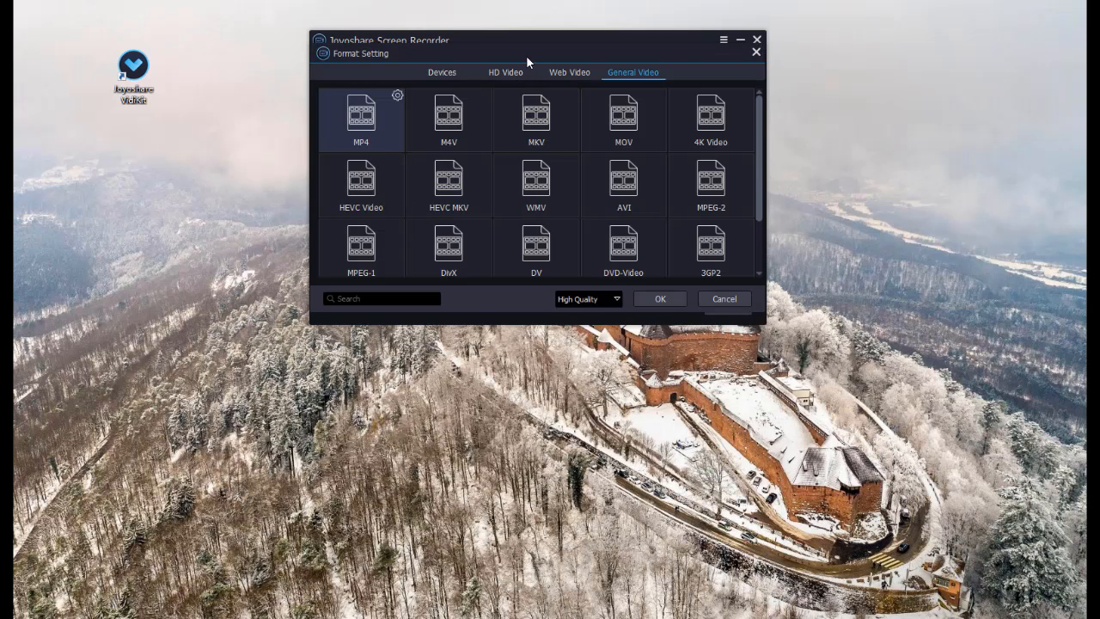
Review the Devices, HD Video and Web Video presets, then choose MP4 under General Video
click(441, 73)
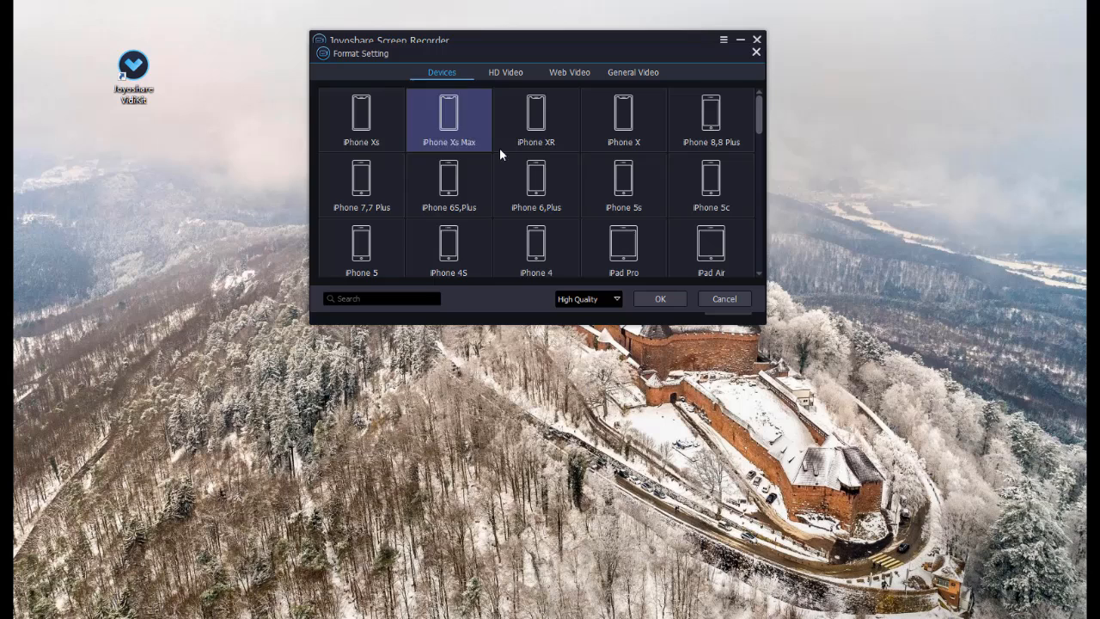
click(505, 72)
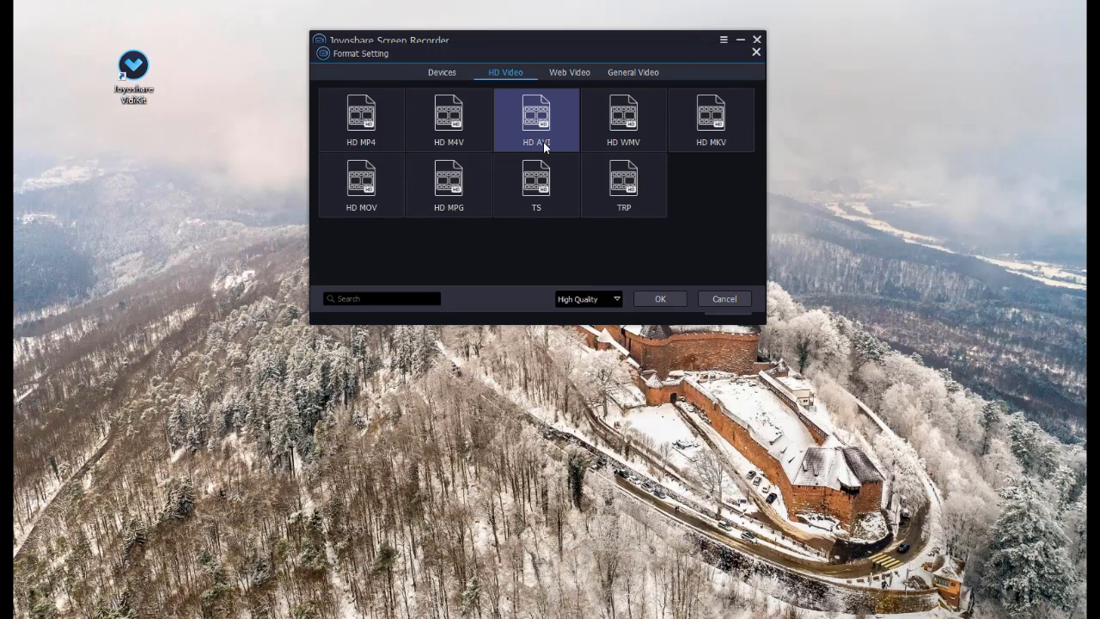
click(569, 72)
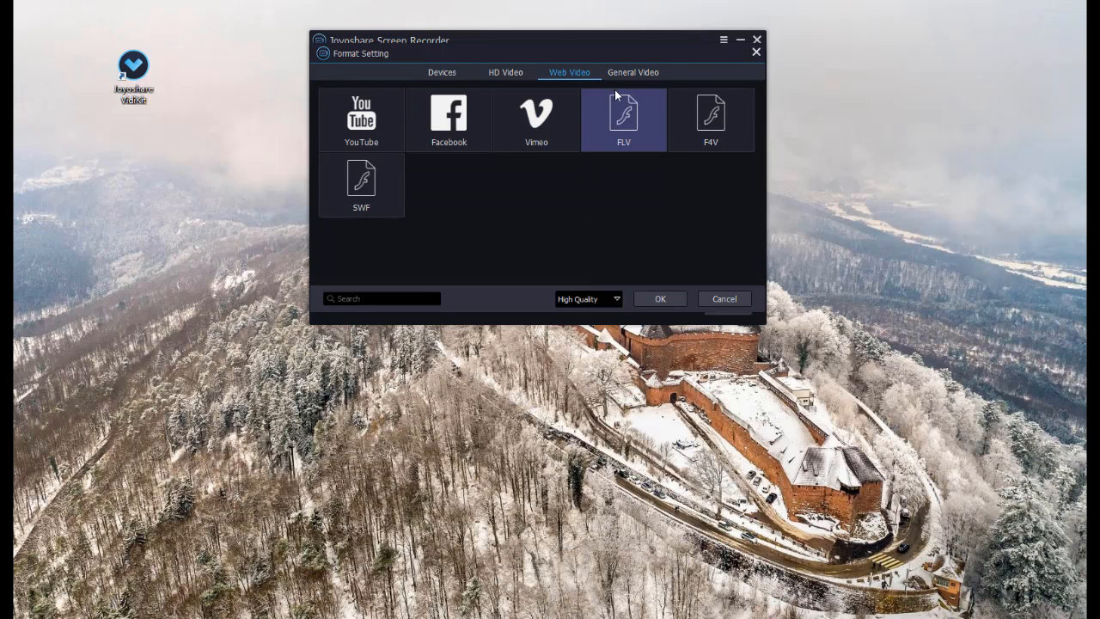
click(633, 72)
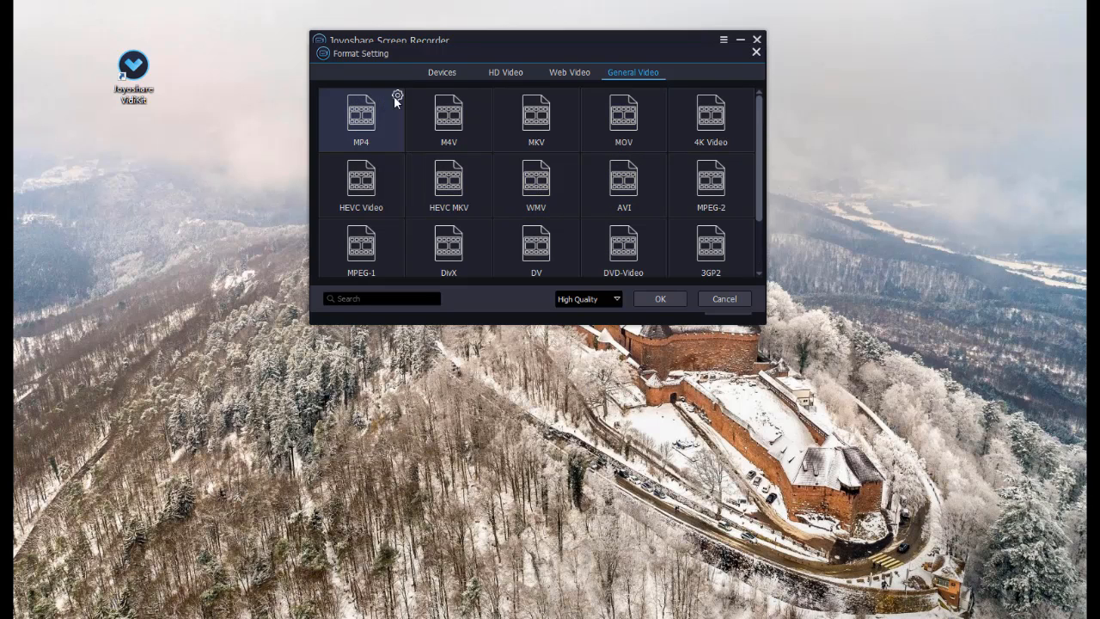
click(397, 94)
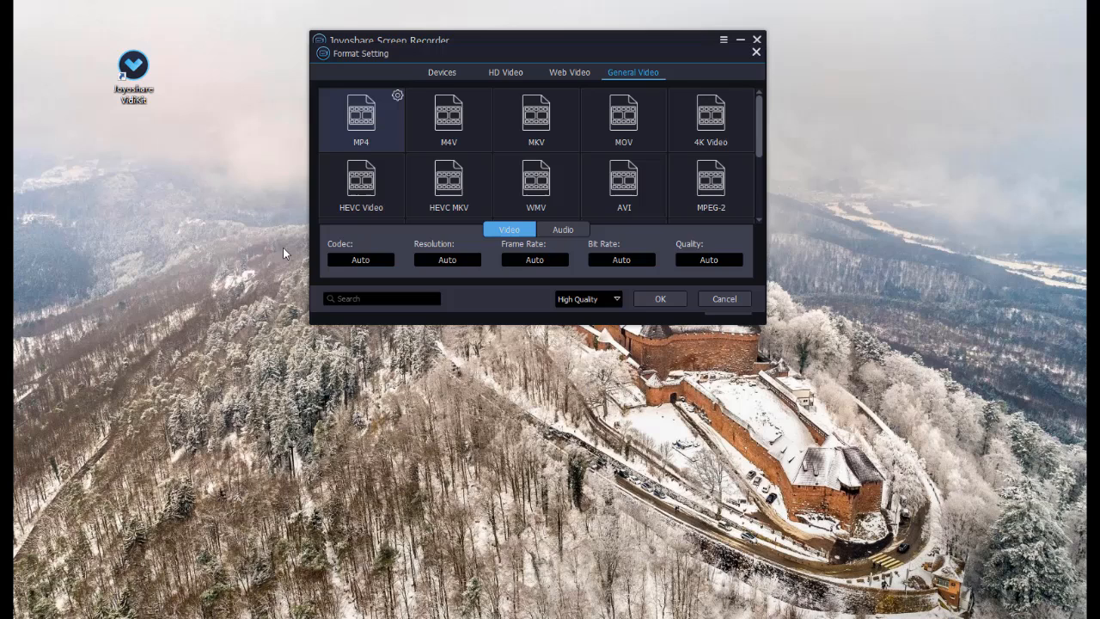
click(660, 298)
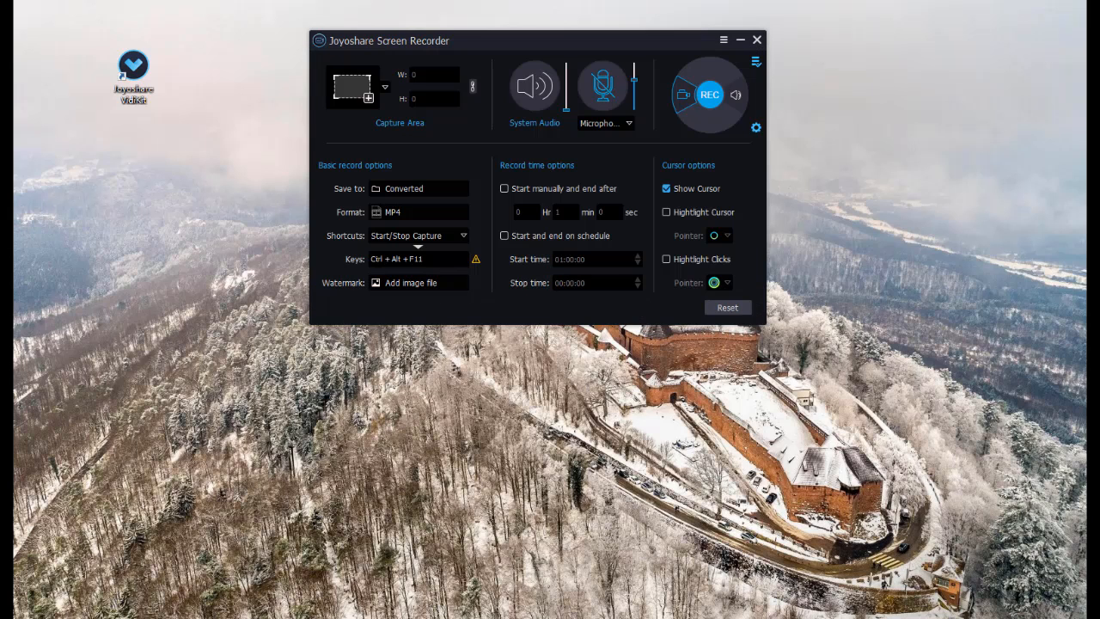
Apply the joyshare-vidkit.png watermark, switch from cursor to click highlighting, and show recording history
click(411, 282)
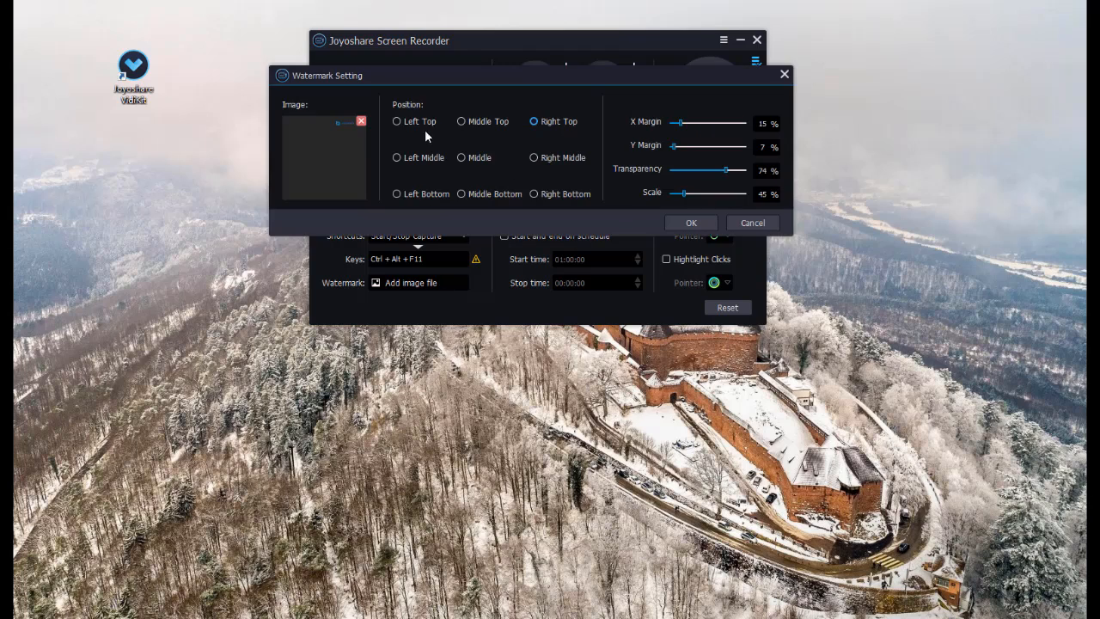
mouse_move(657, 220)
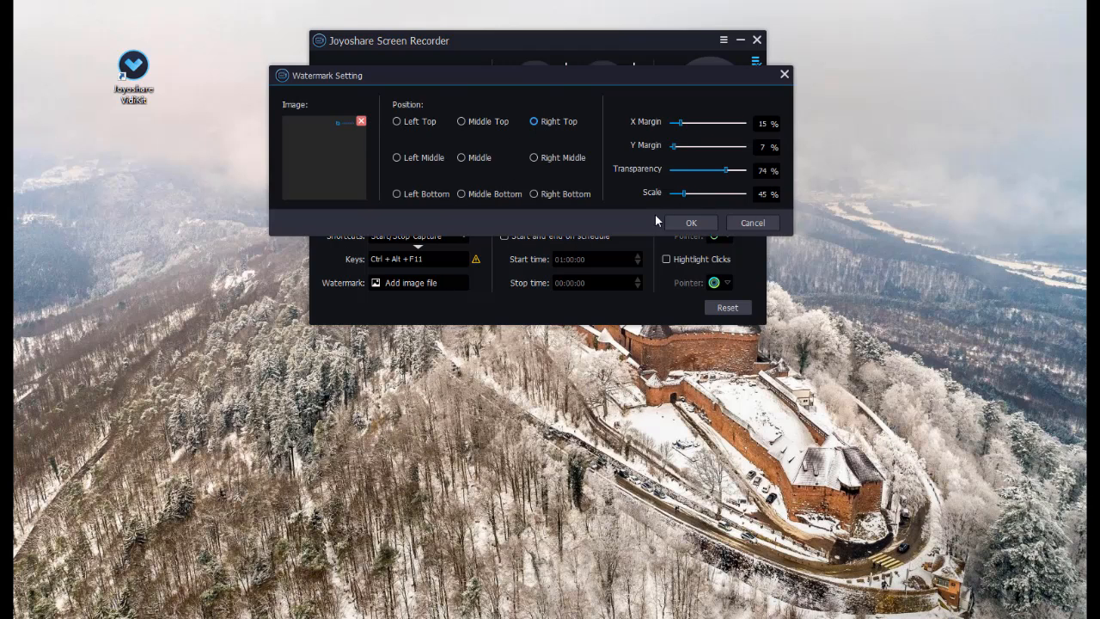
click(690, 222)
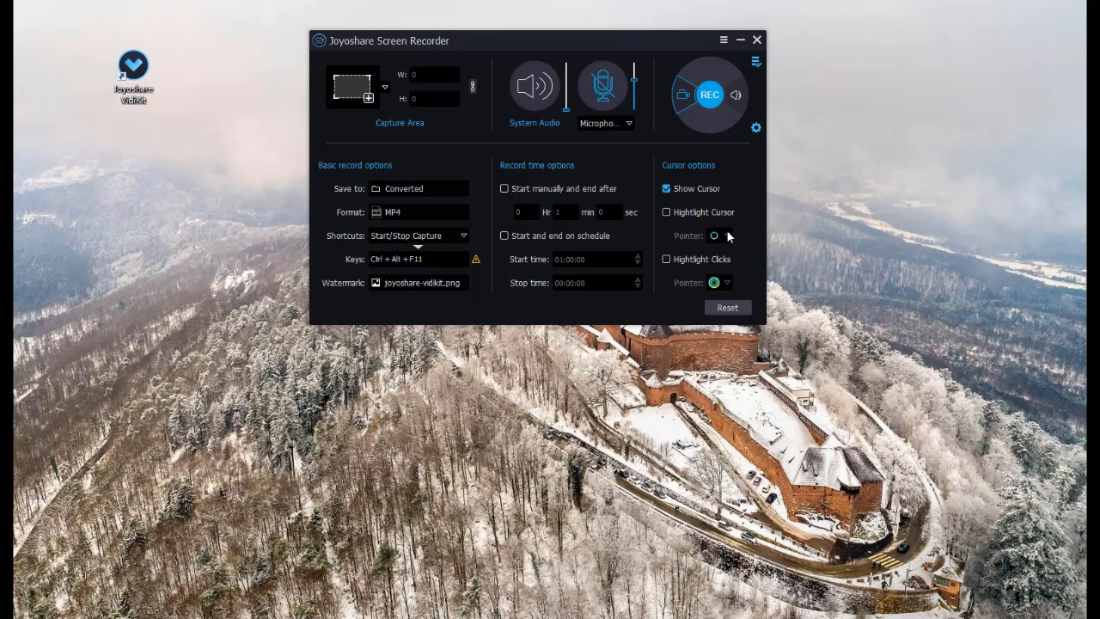
click(666, 212)
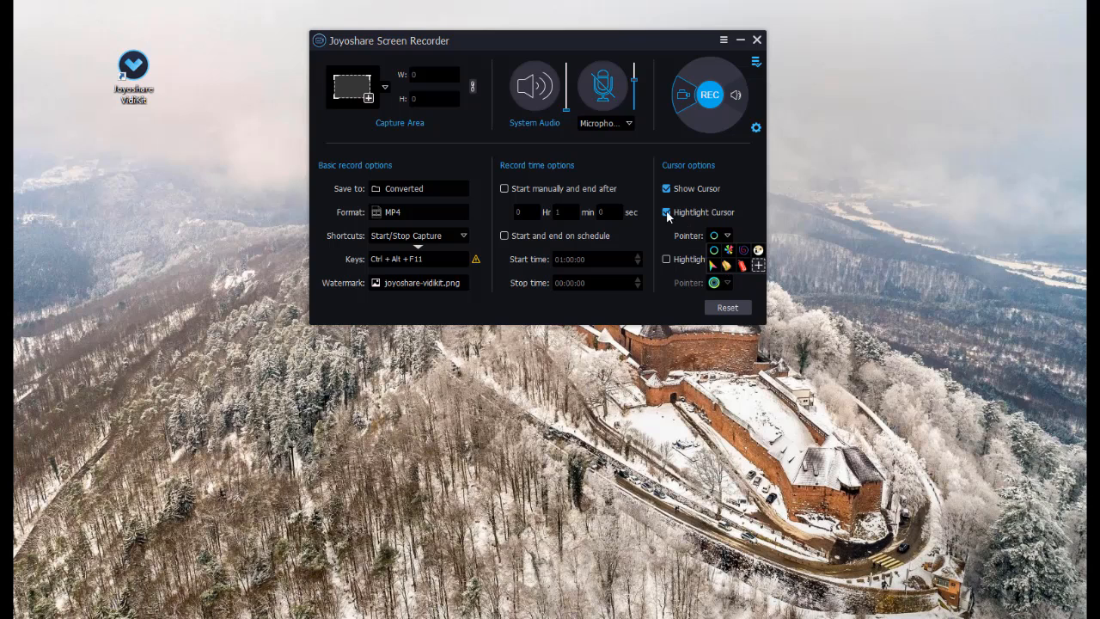
click(665, 212)
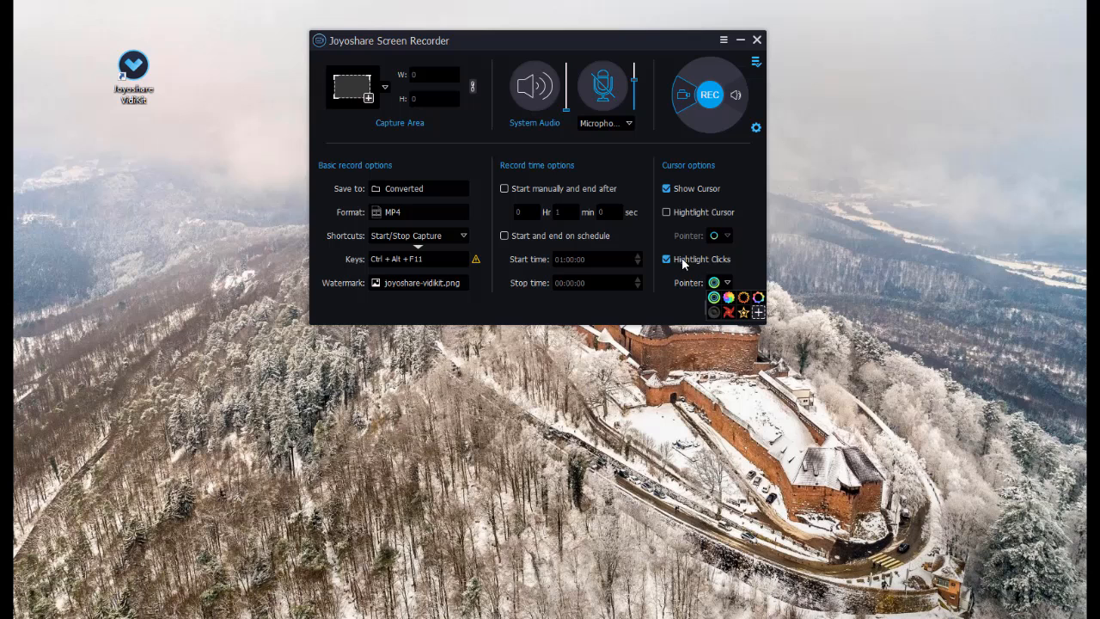
click(755, 60)
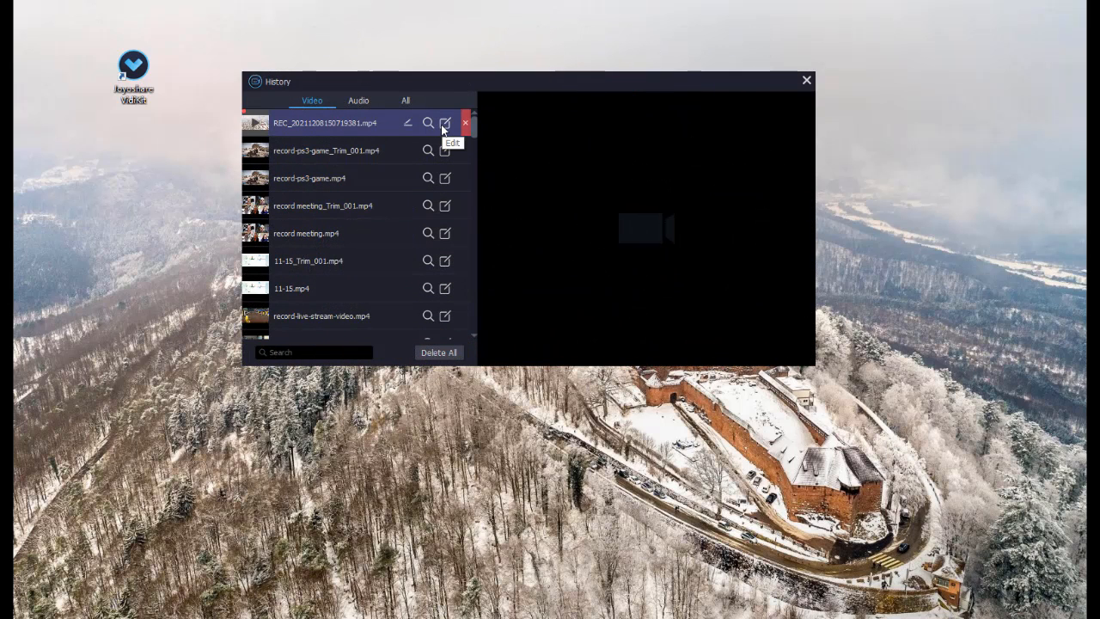
mouse_move(409, 123)
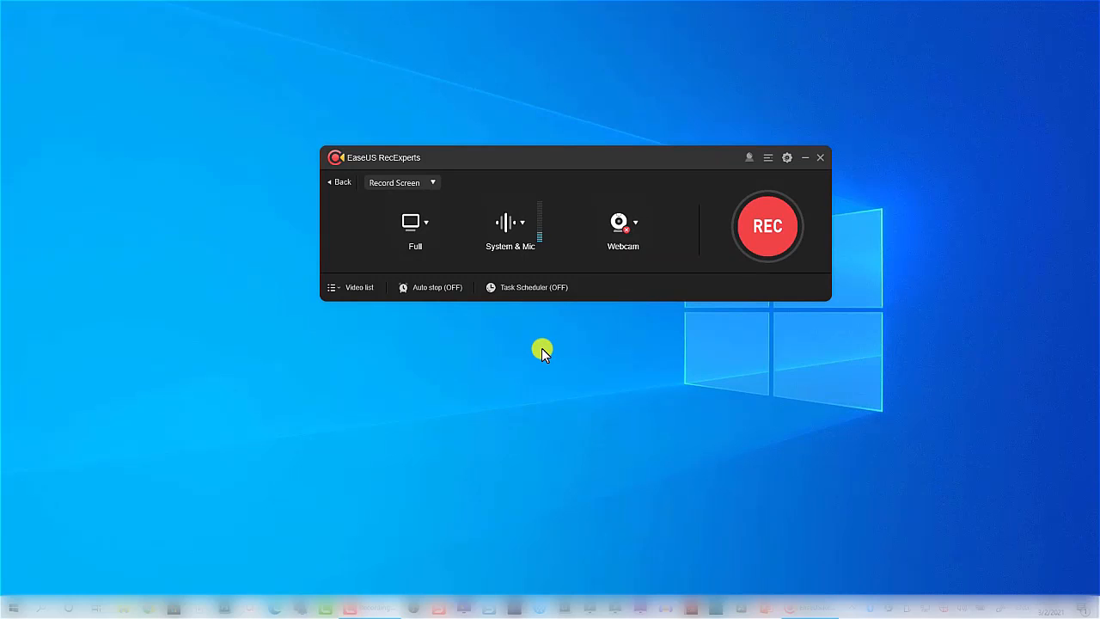
mouse_move(565, 161)
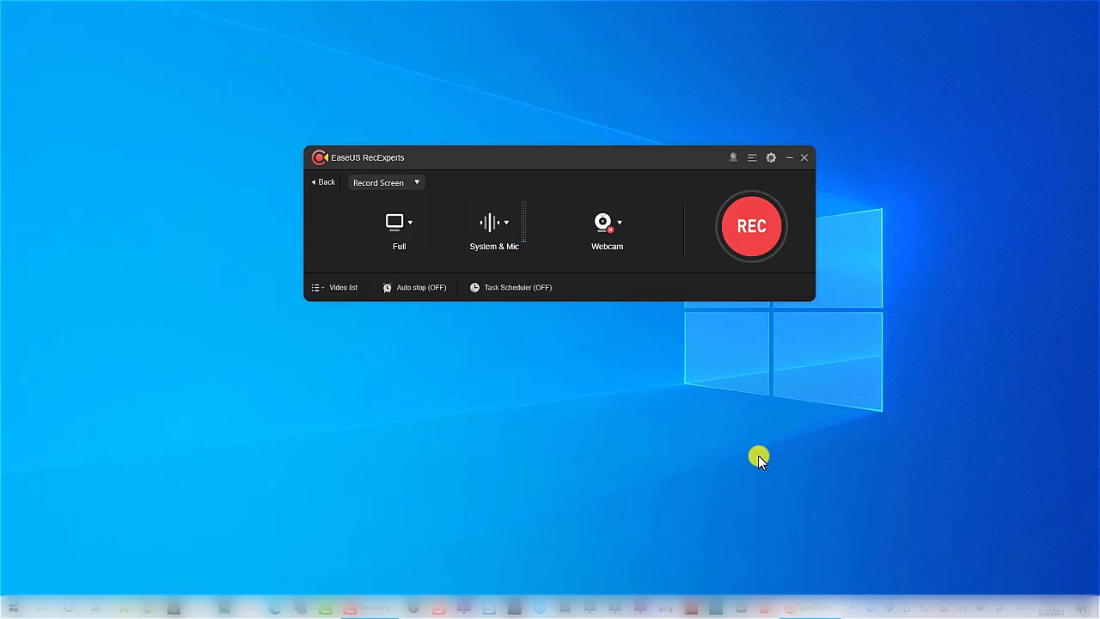
mouse_move(975, 512)
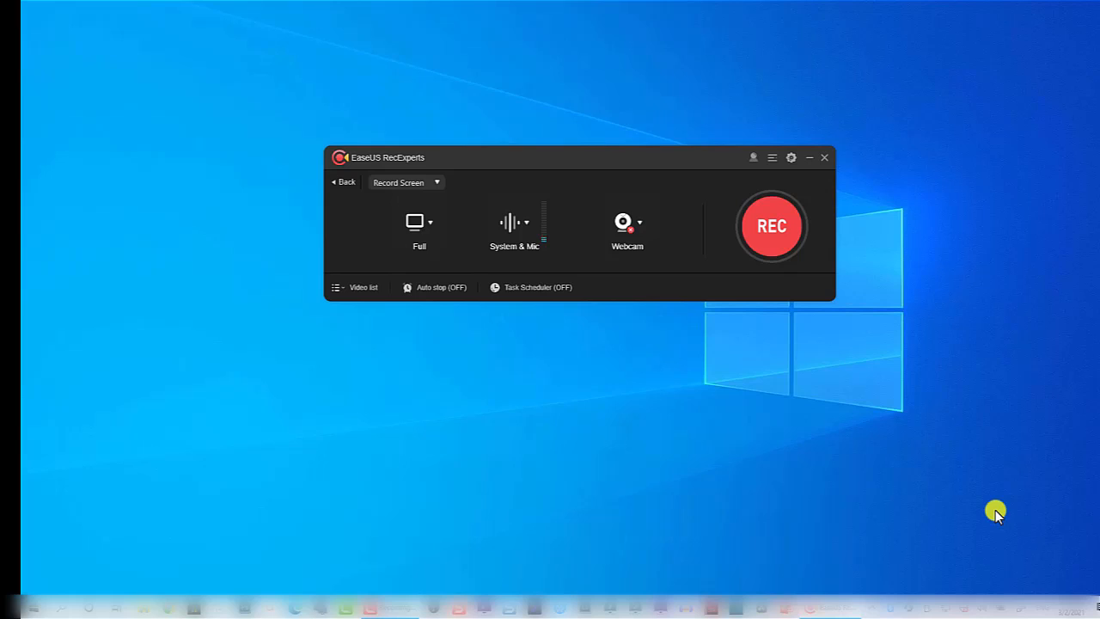
click(791, 158)
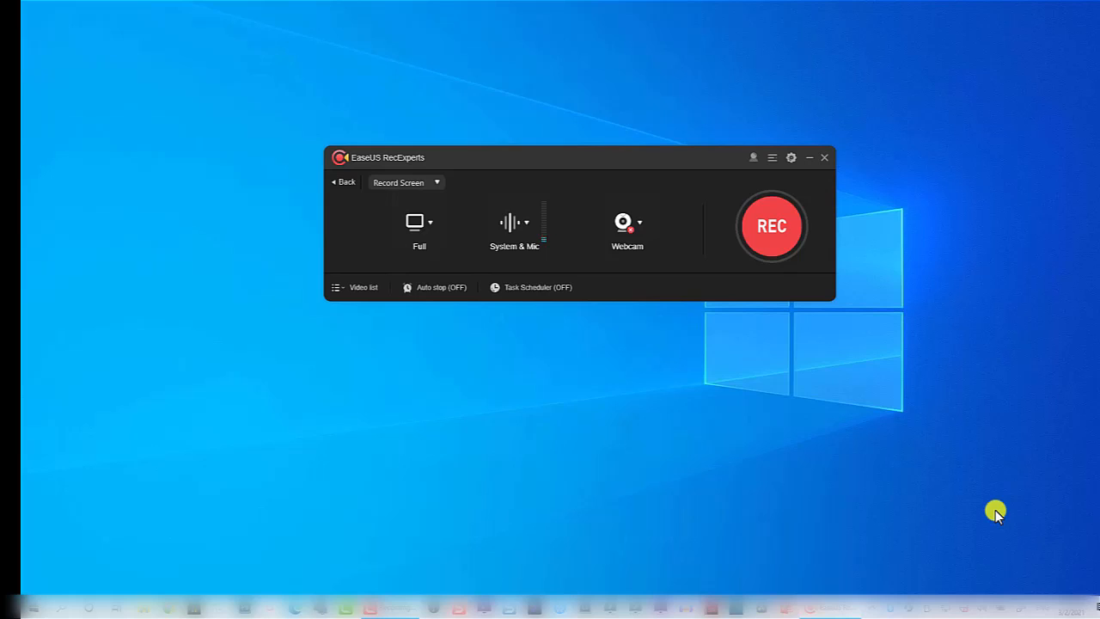
click(790, 157)
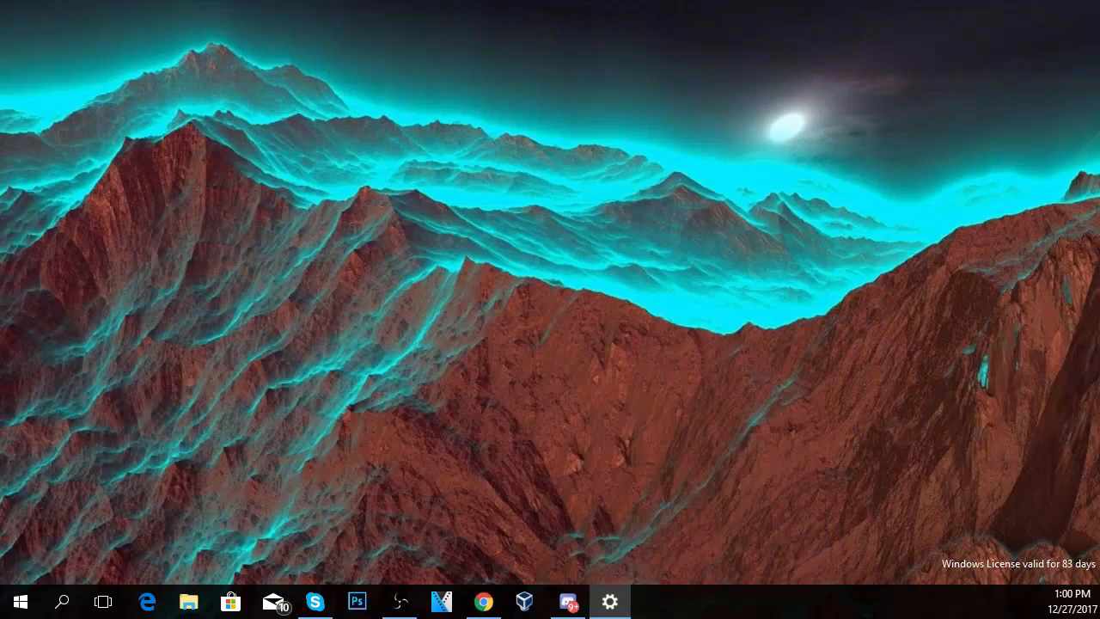
Show Game Bar settings, summon the overlay with Win+G, and list the available overlay widgets
click(609, 600)
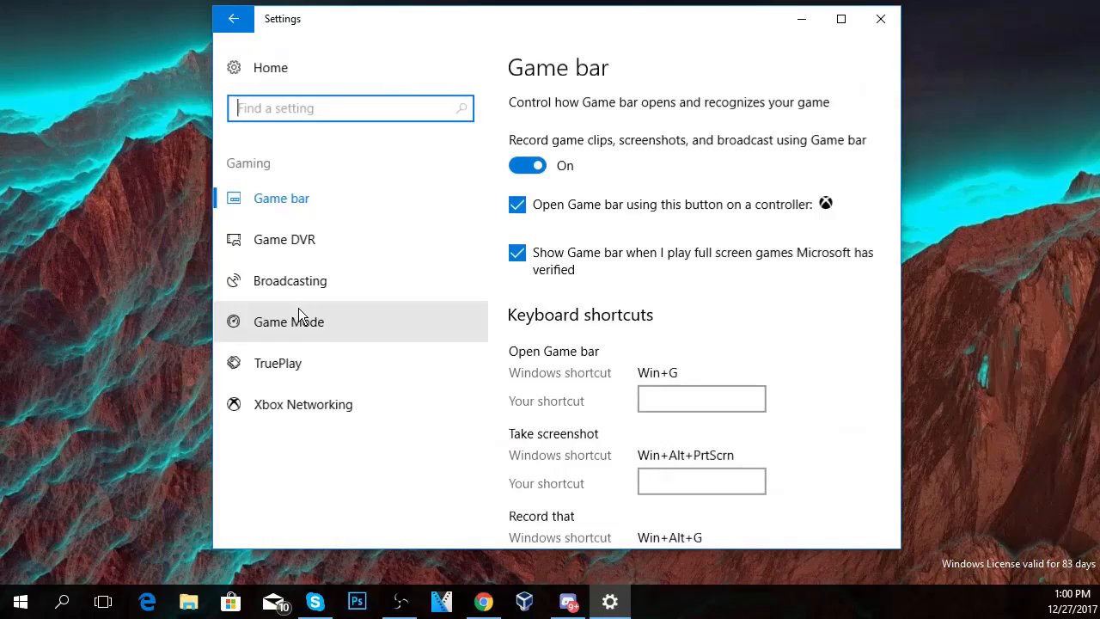
key(Win+G)
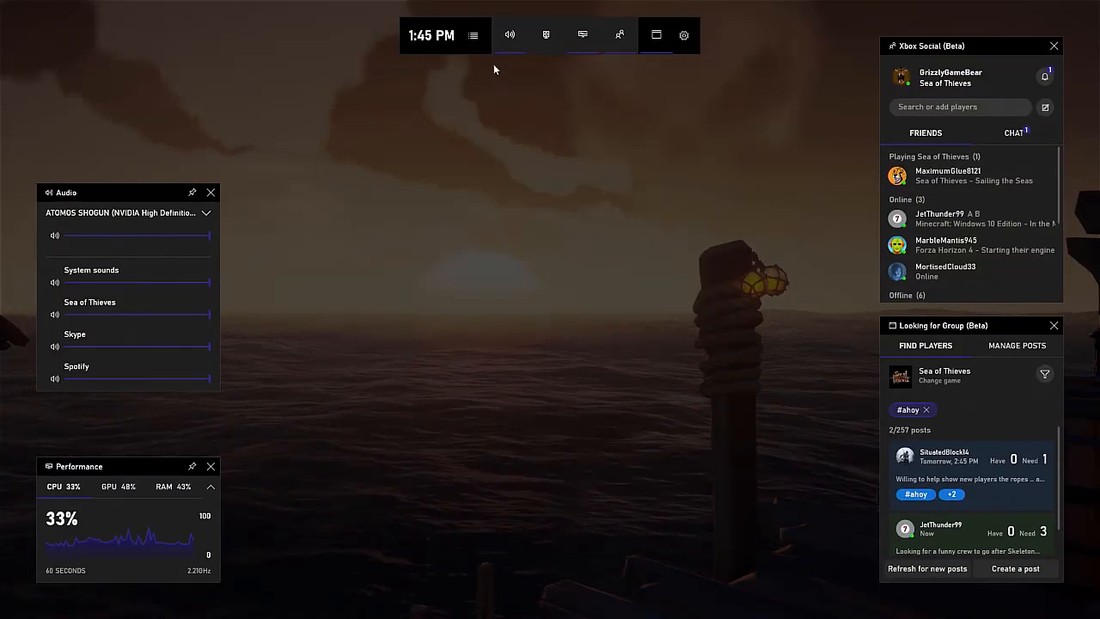
click(473, 35)
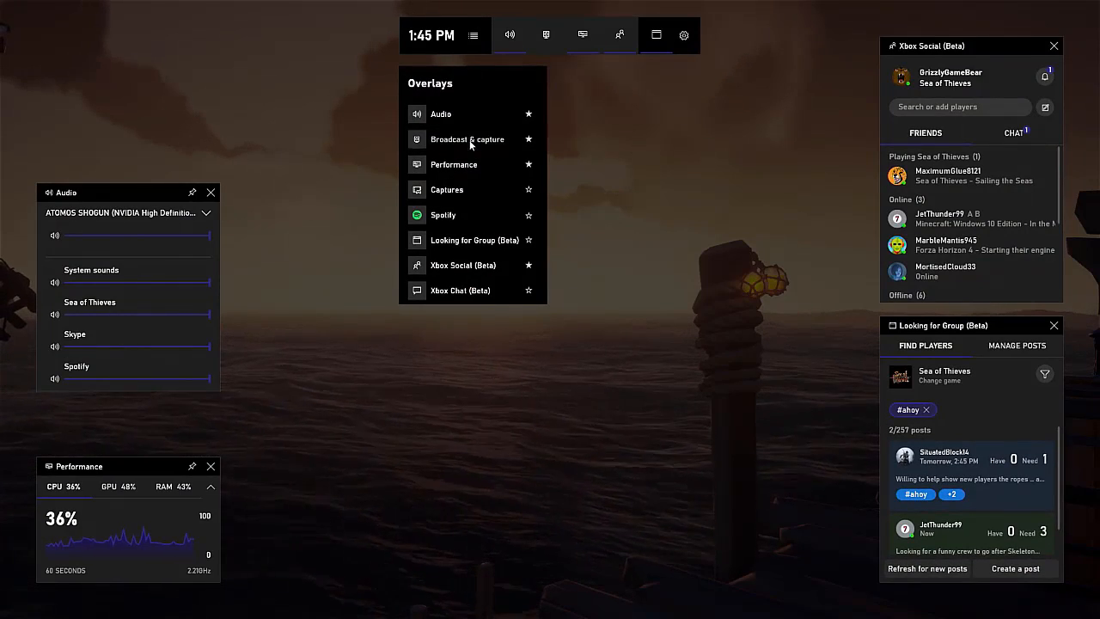
click(468, 138)
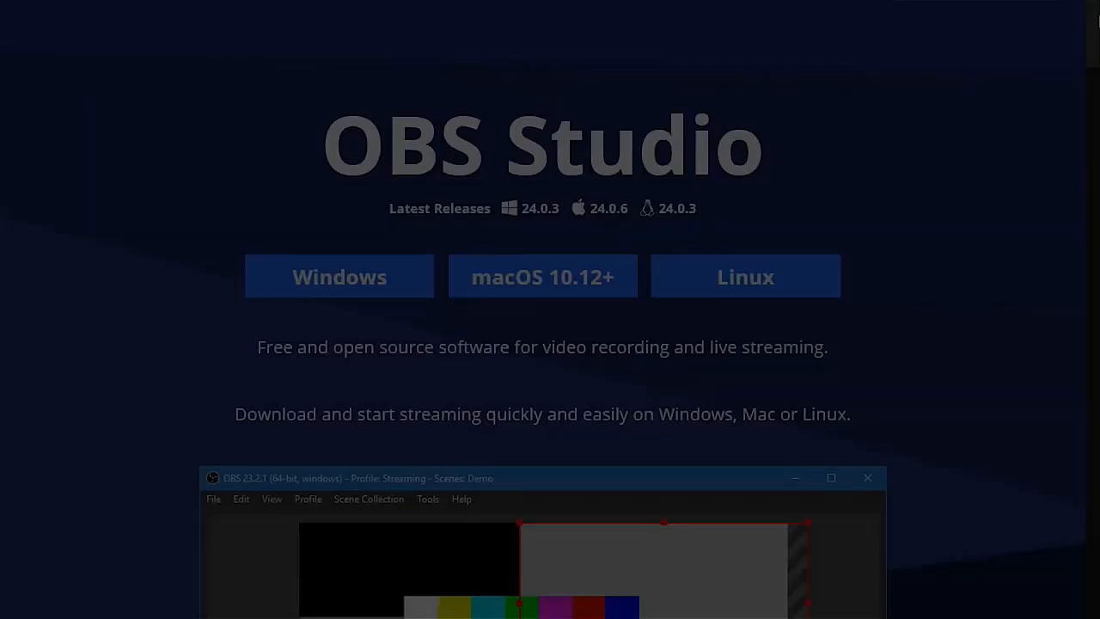
Scroll the OBS Studio home page through Features to the settings panel and Dock layout
scroll(down, 3)
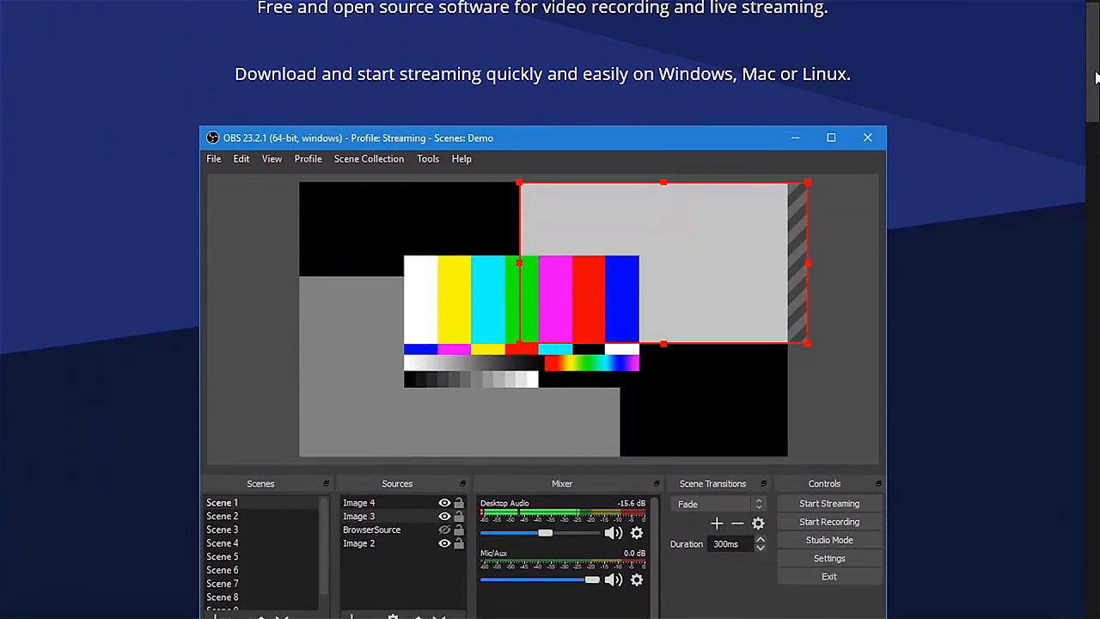
scroll(down, 3)
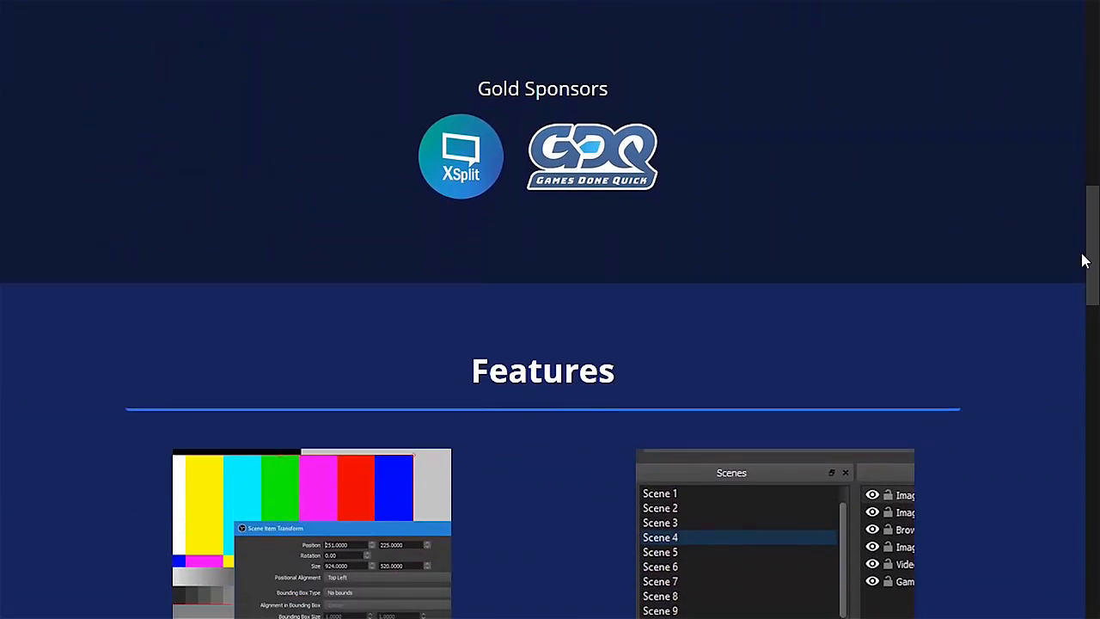
scroll(down, 3)
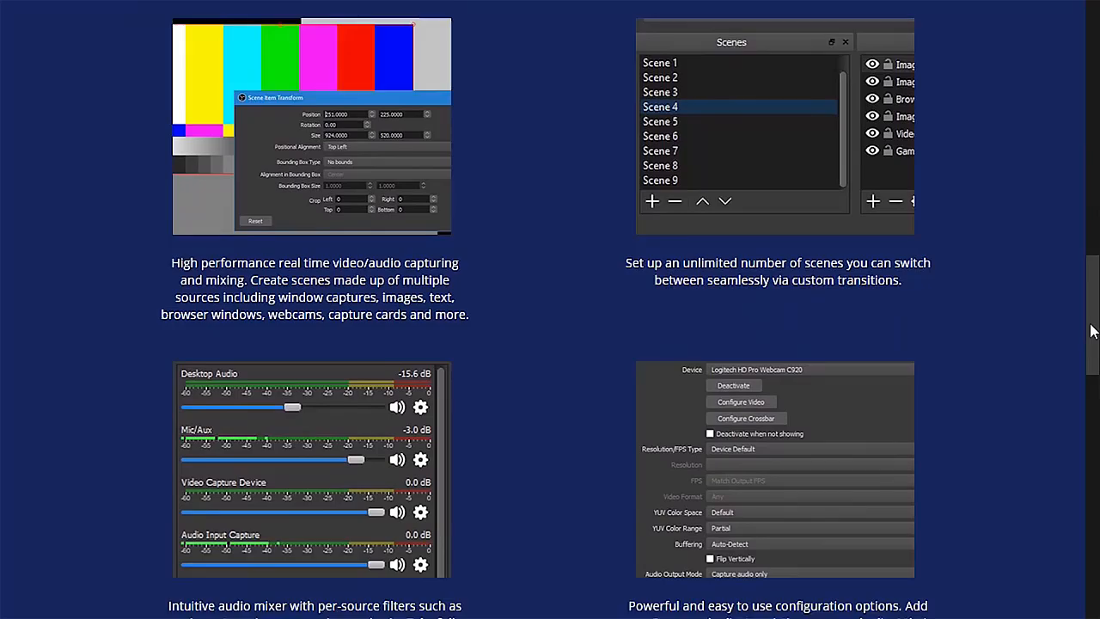
scroll(down, 3)
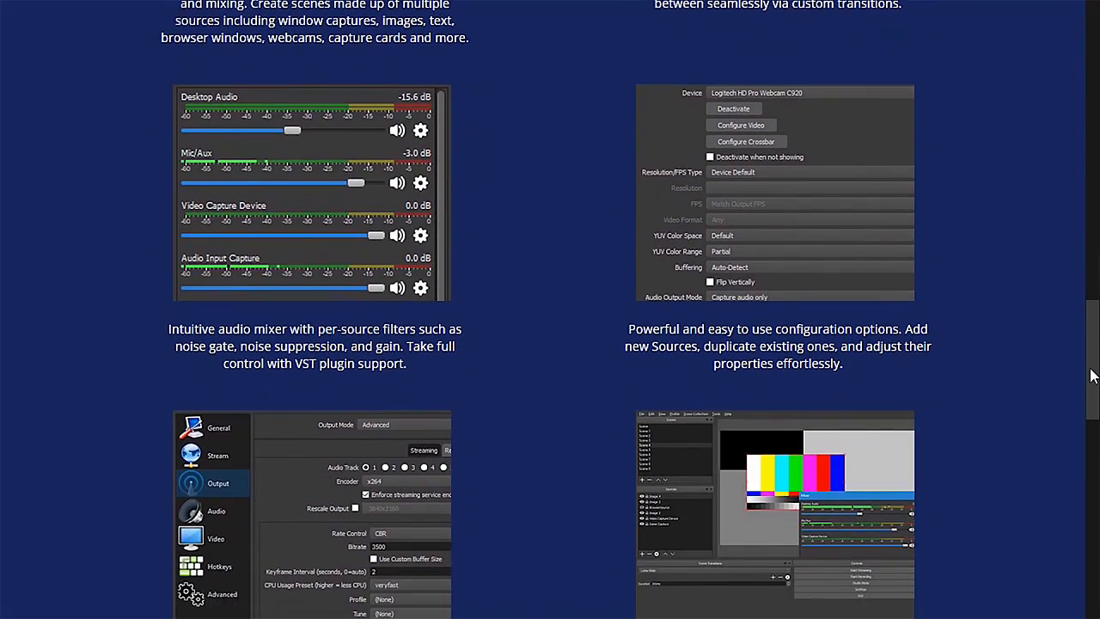
scroll(down, 3)
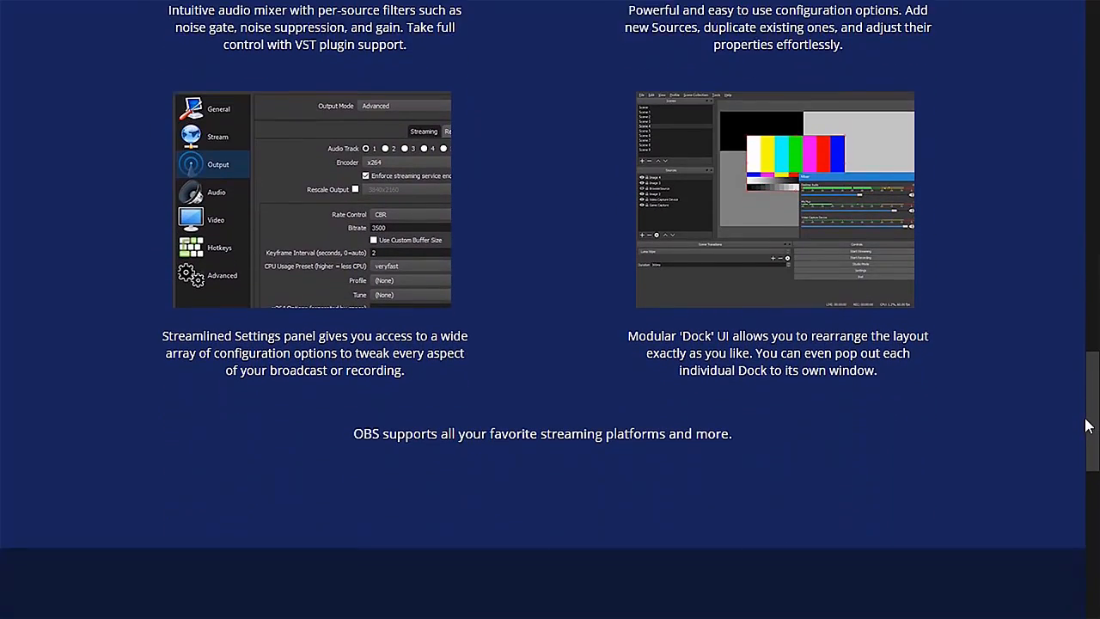
scroll(down, 3)
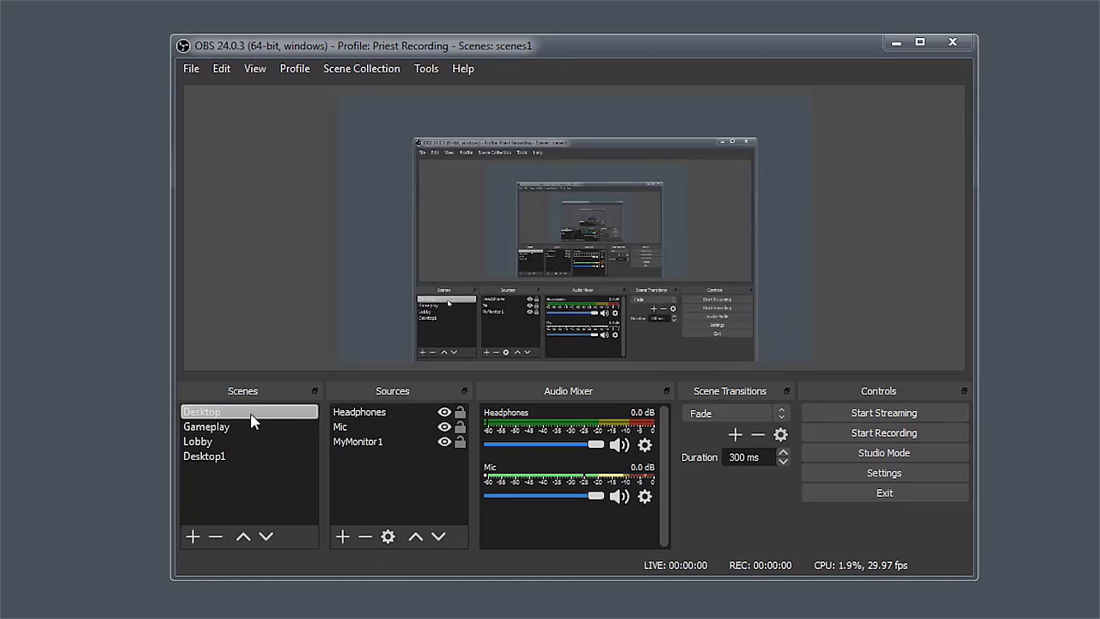
Add the empty scene Desktop23, then view the Video and Advanced settings pages
click(192, 536)
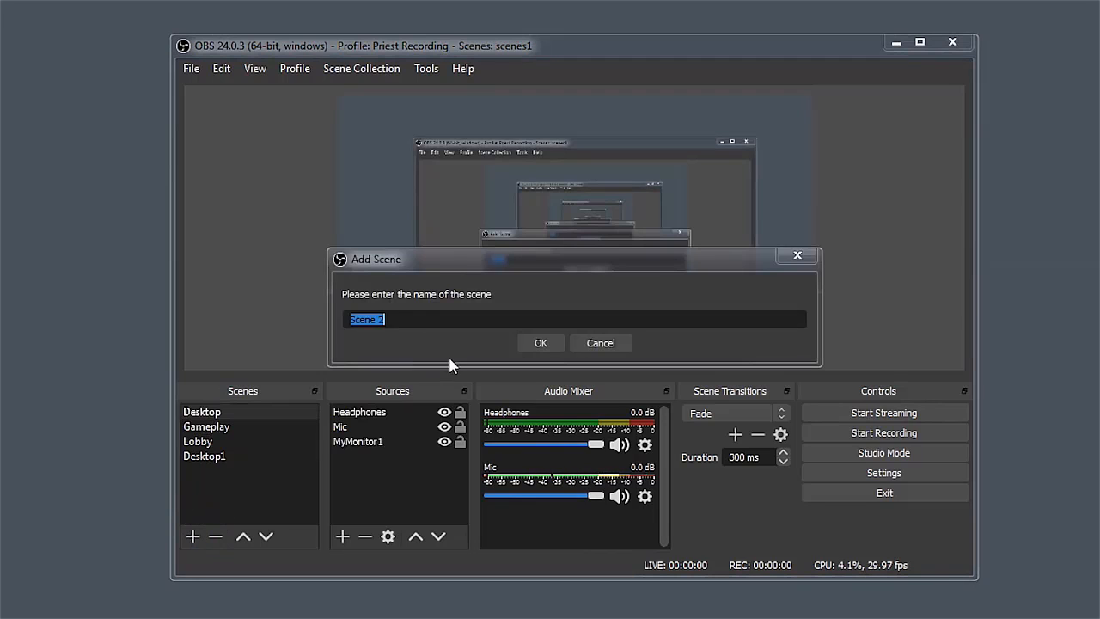
click(540, 342)
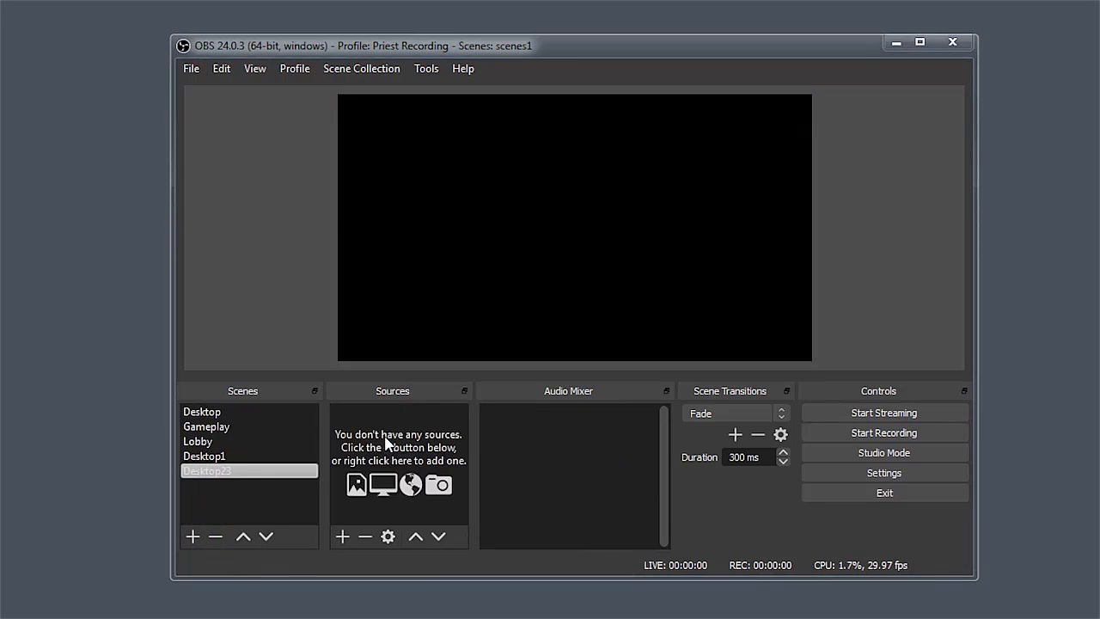
mouse_move(380, 470)
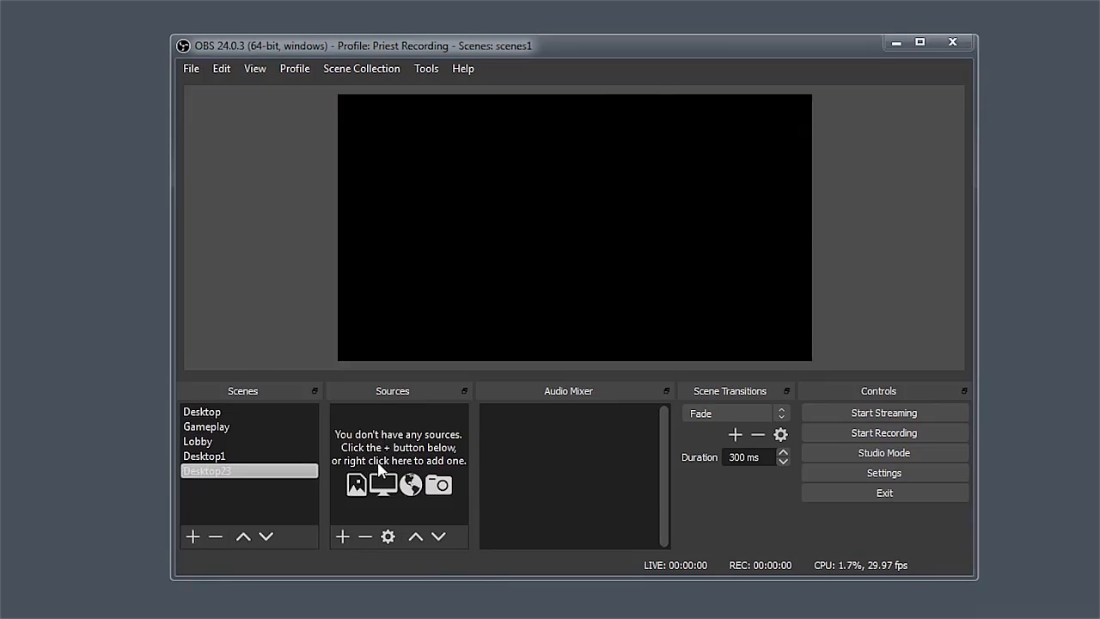
click(883, 472)
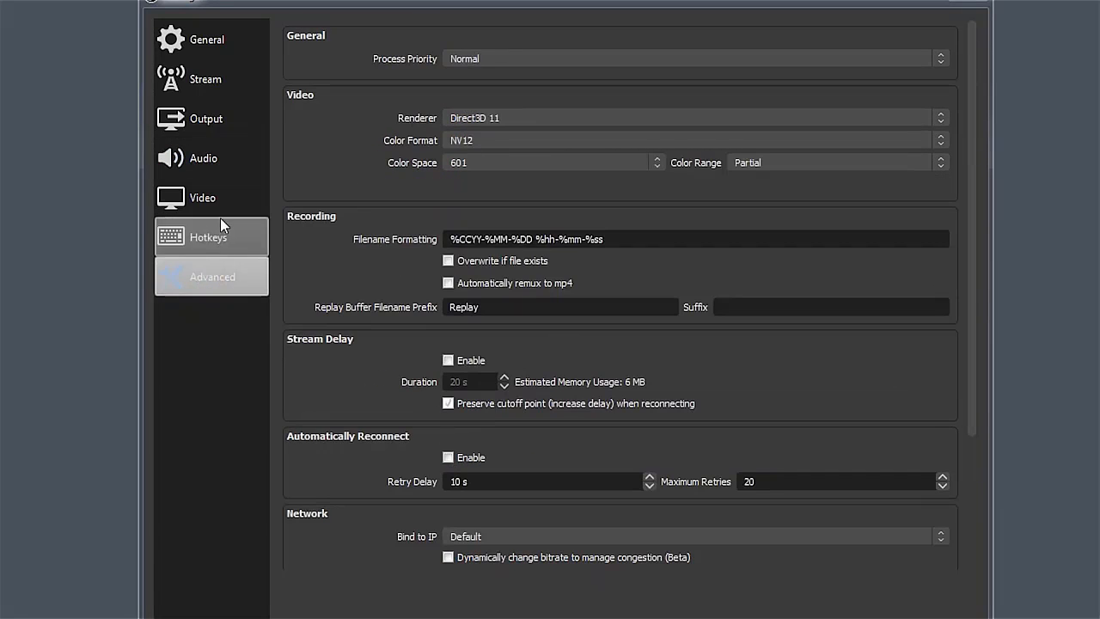
click(202, 198)
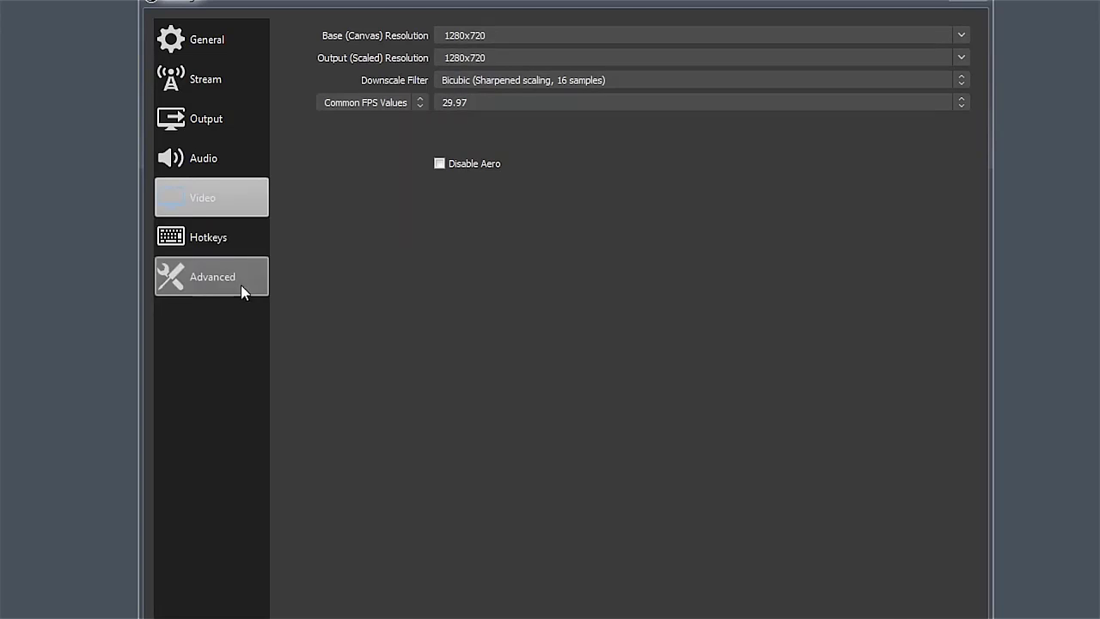
click(208, 237)
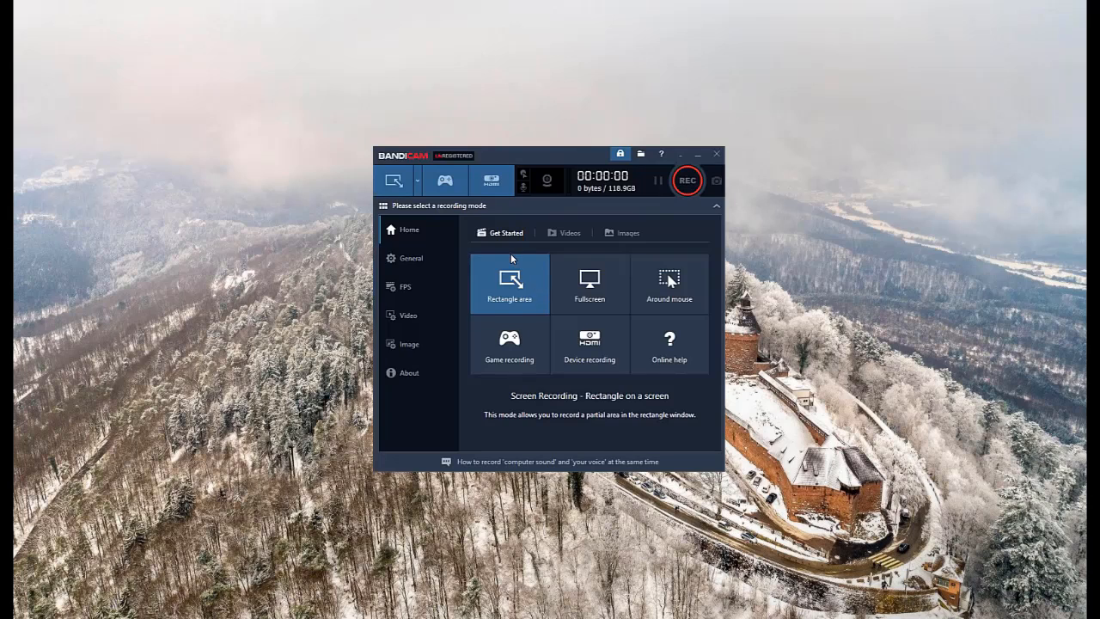
Look through Bandicam's Home and General tabs, then select Fullscreen mode for Display 1
click(589, 283)
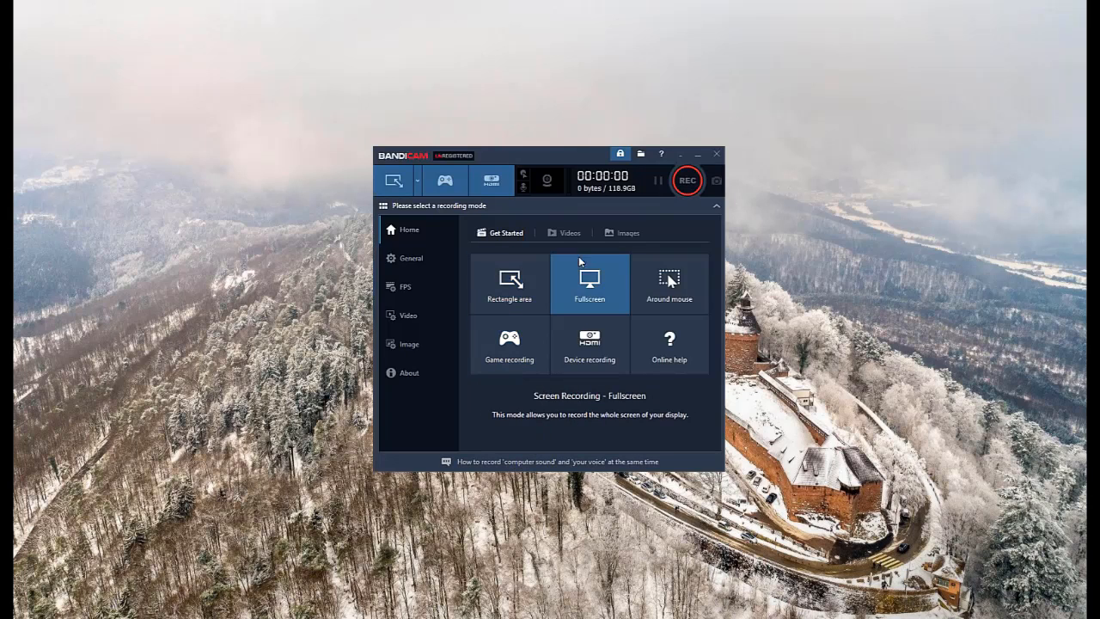
click(508, 284)
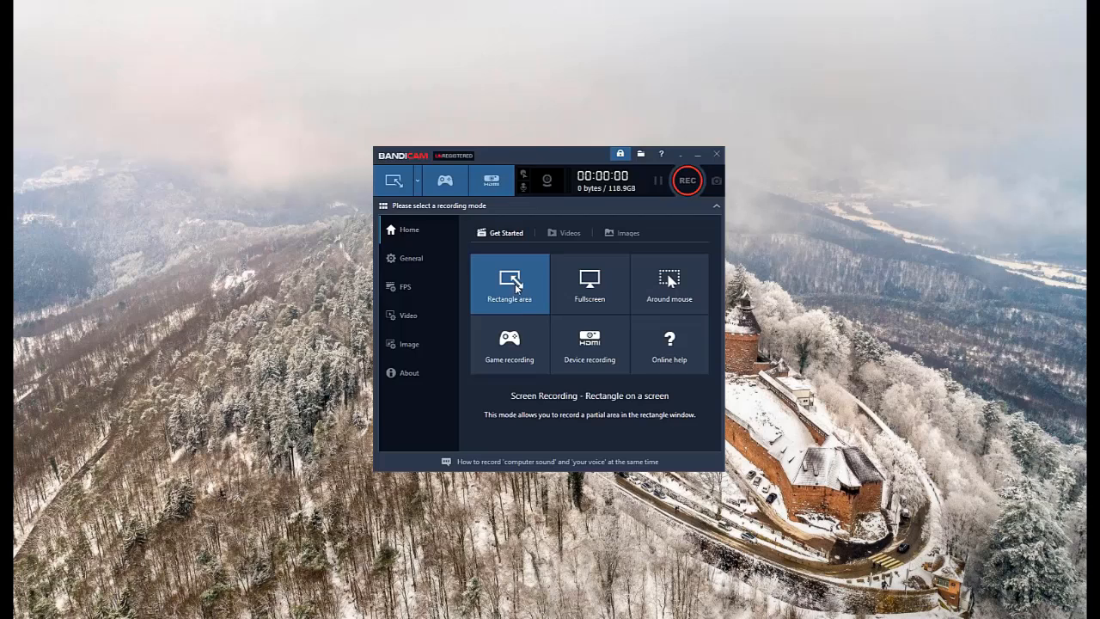
click(409, 258)
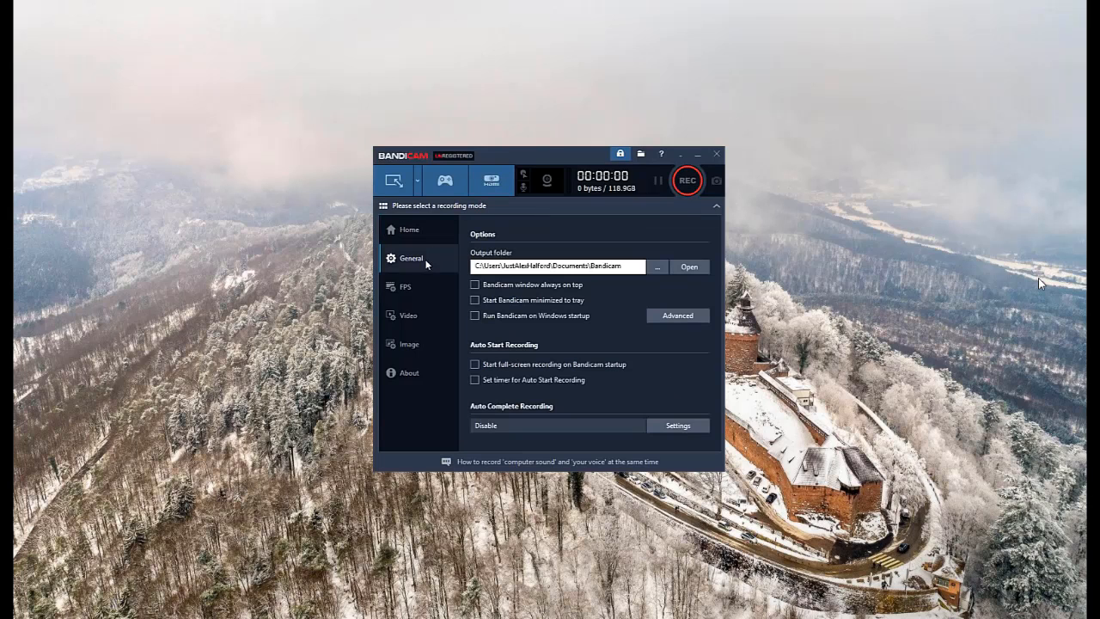
mouse_move(1031, 369)
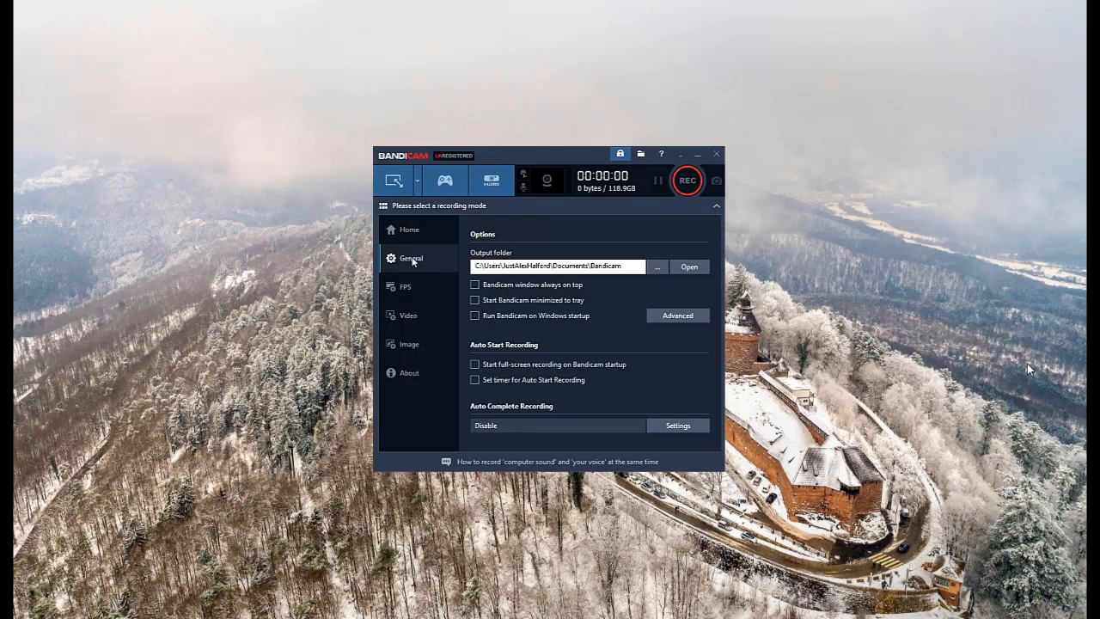
click(409, 229)
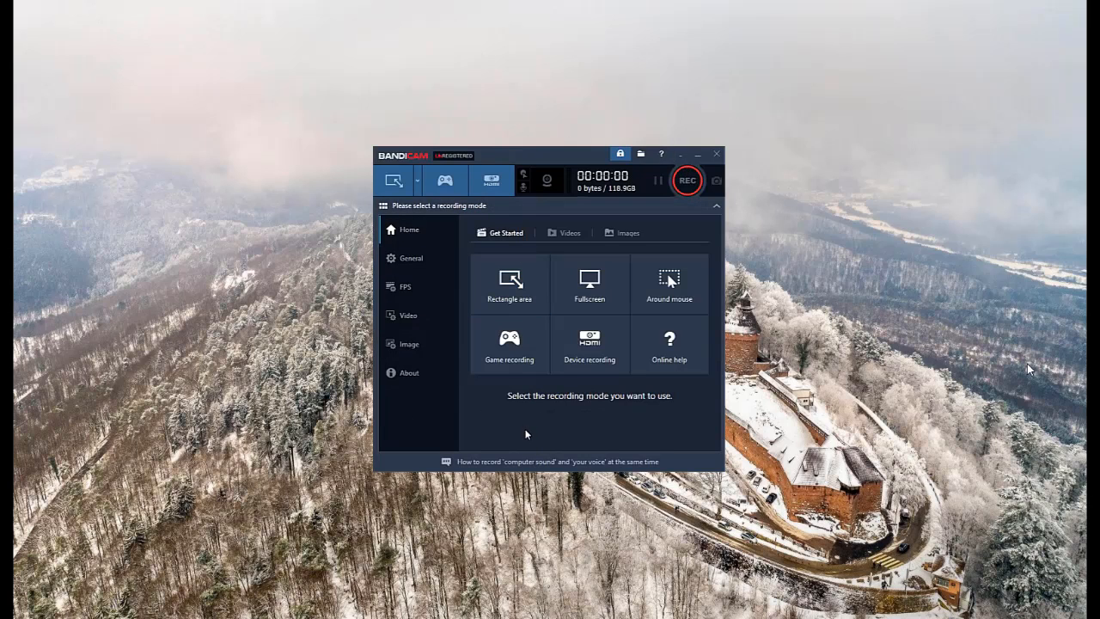
click(589, 283)
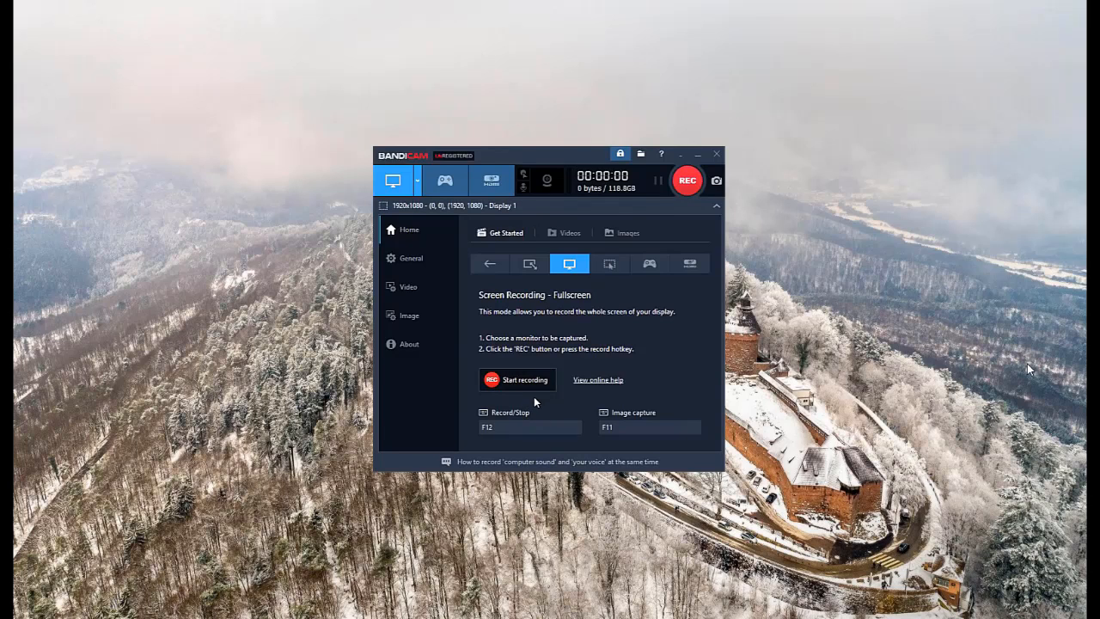
mouse_move(516, 379)
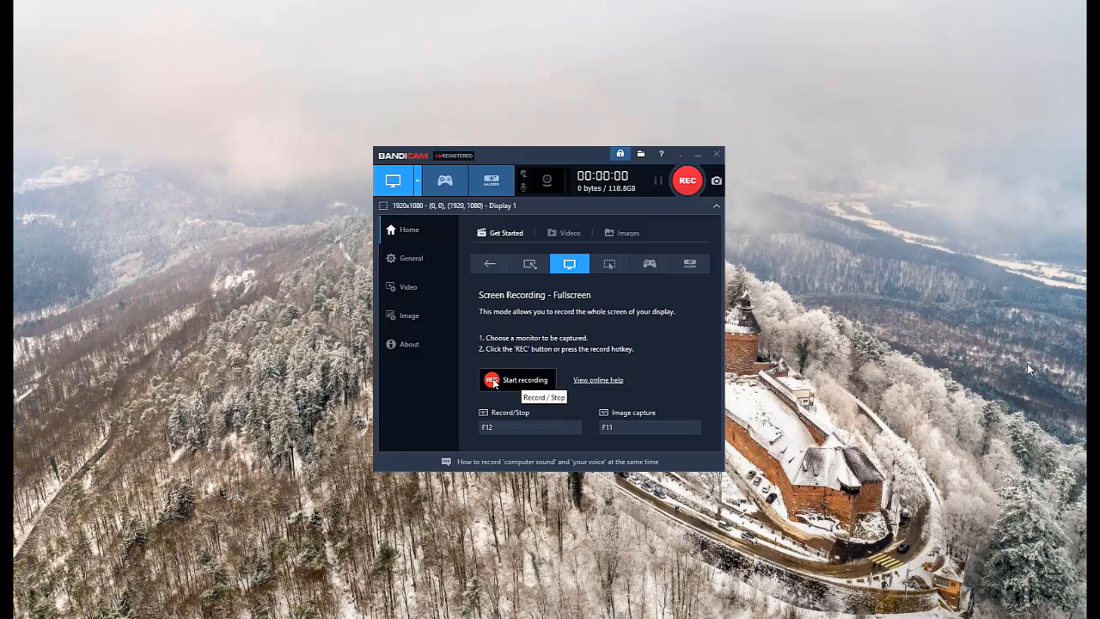
Start recording the full 1920x1080 screen with the REC button
click(515, 379)
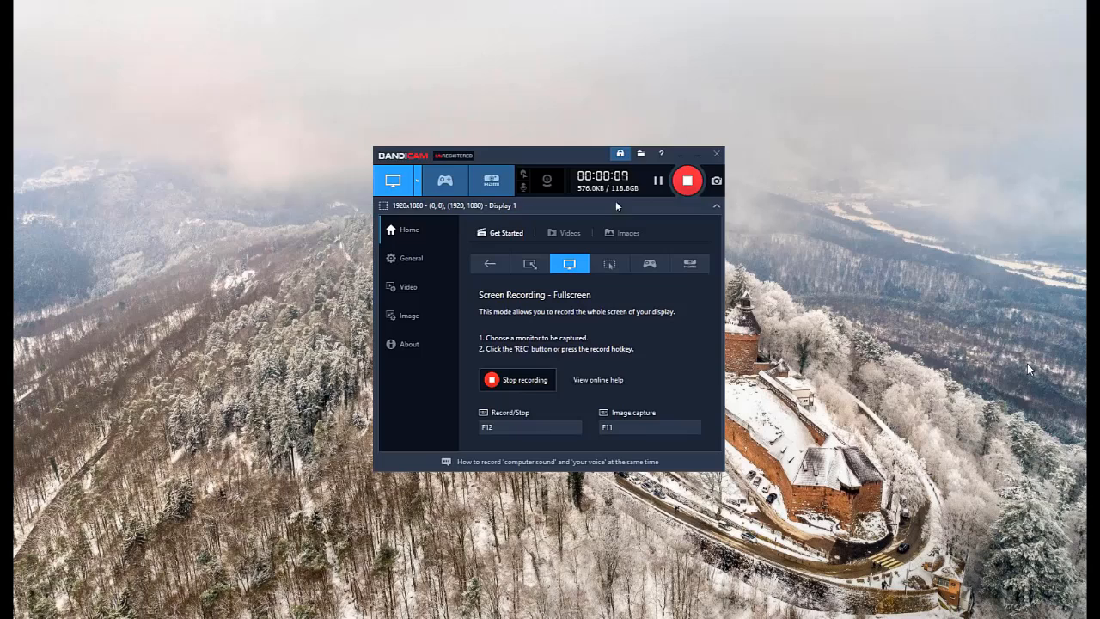
mouse_move(635, 196)
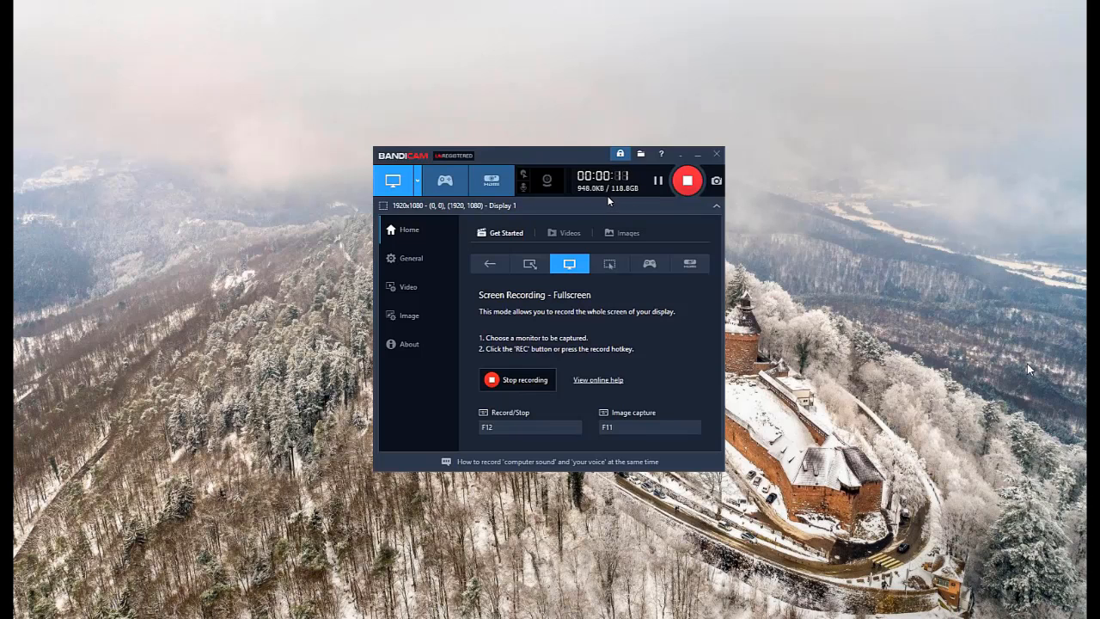
mouse_move(595, 210)
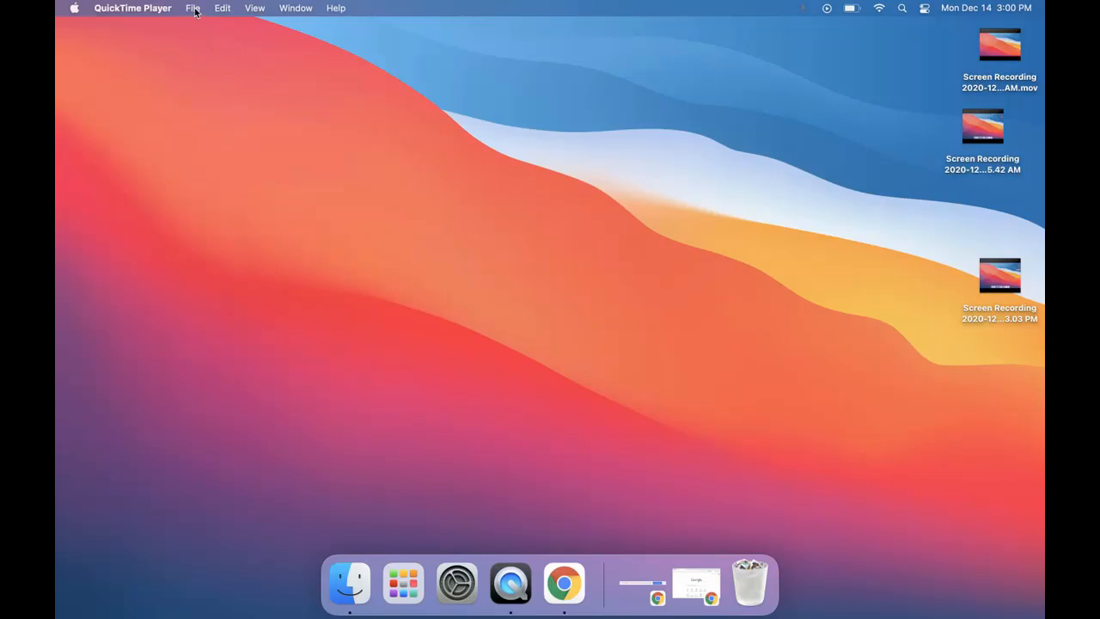
Start a new QuickTime screen recording via Shift-Command-5 and show its Options menu
click(193, 8)
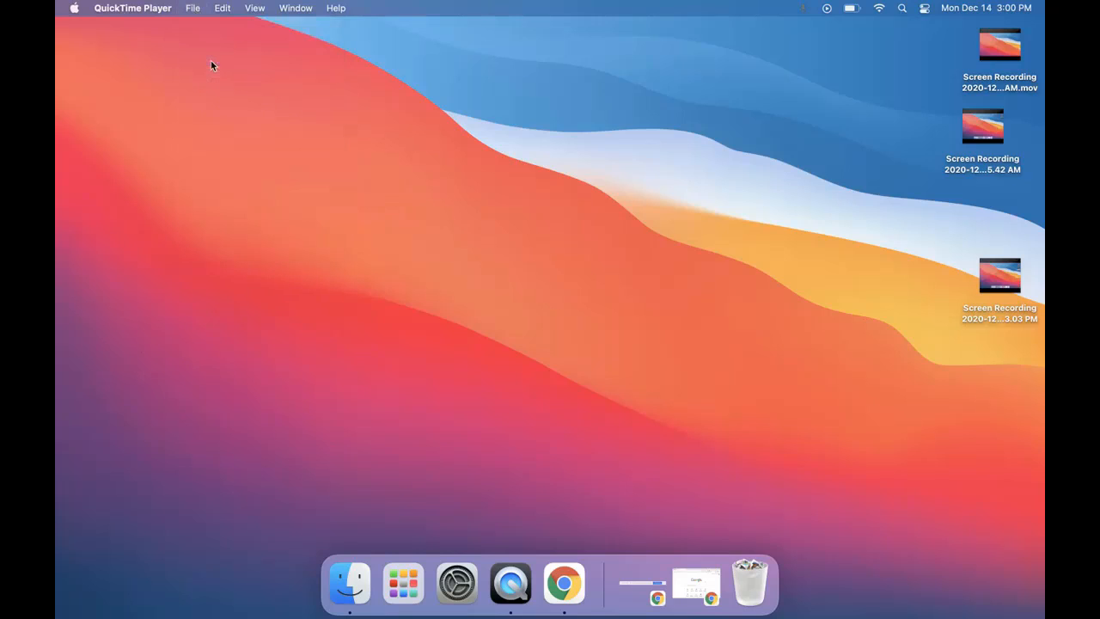
key(cmd+shift+5)
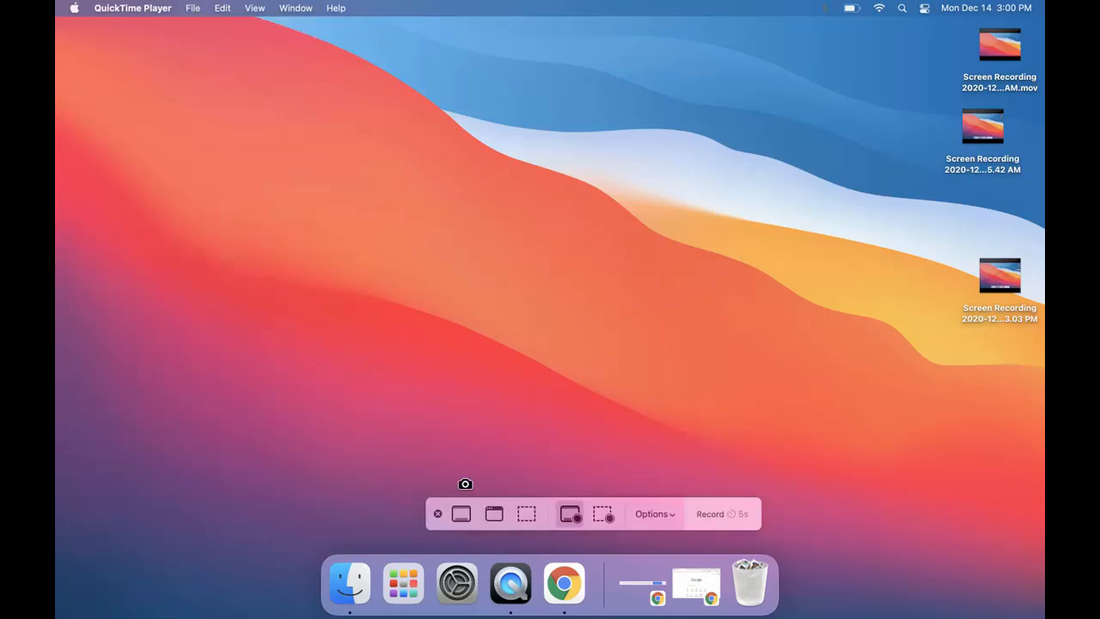
mouse_move(461, 513)
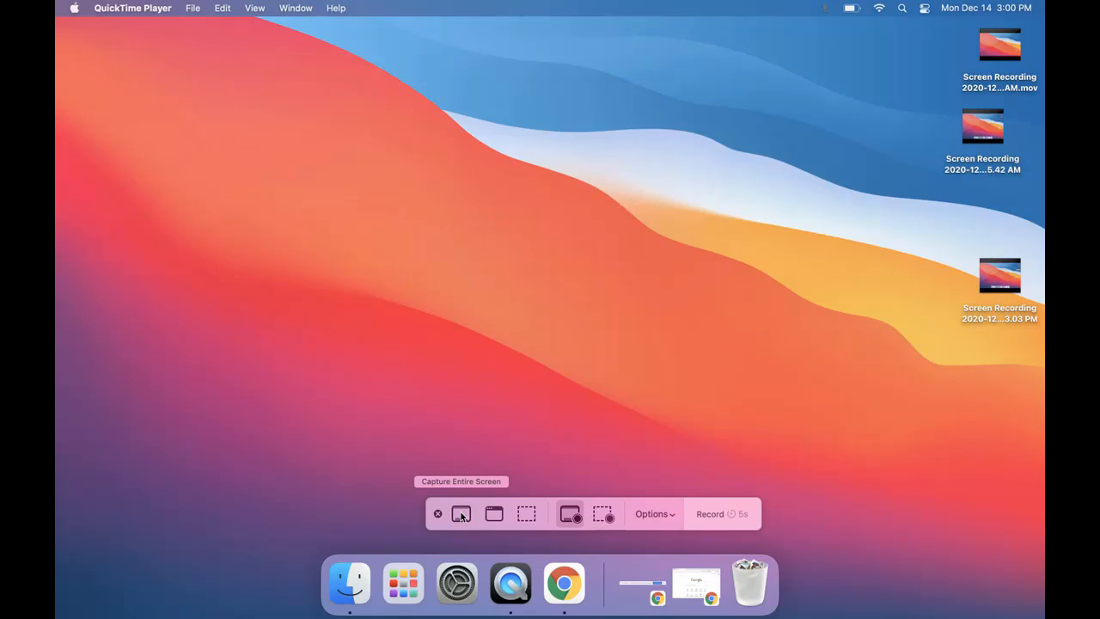
mouse_move(493, 513)
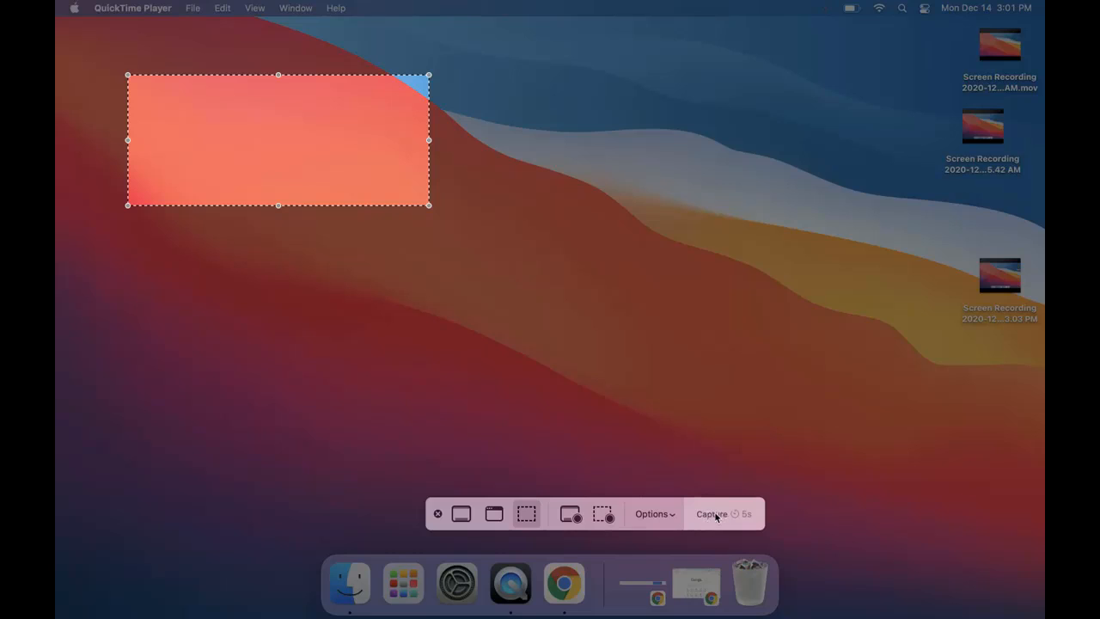
mouse_move(462, 513)
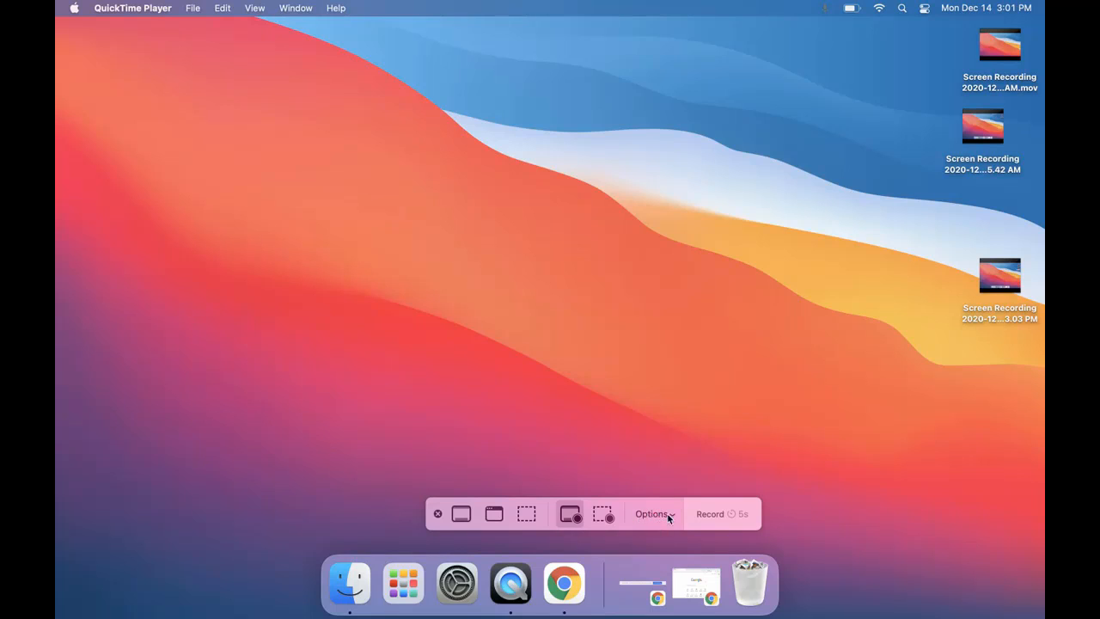
click(653, 513)
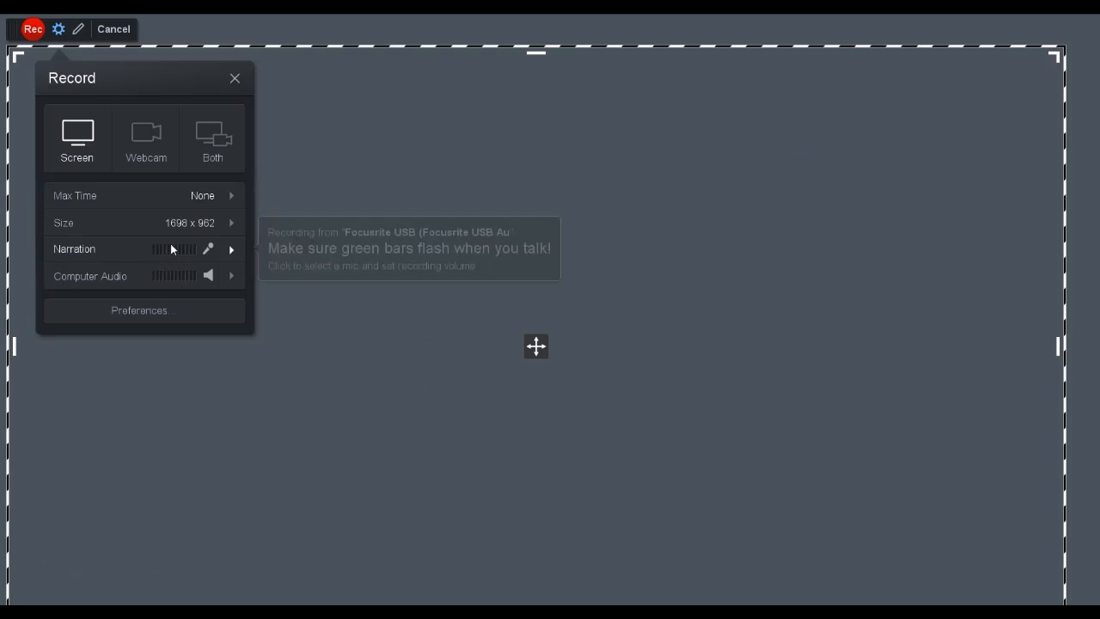
Show Screencast-O-Matic's Recorder Preferences and the Count Down choices
click(140, 310)
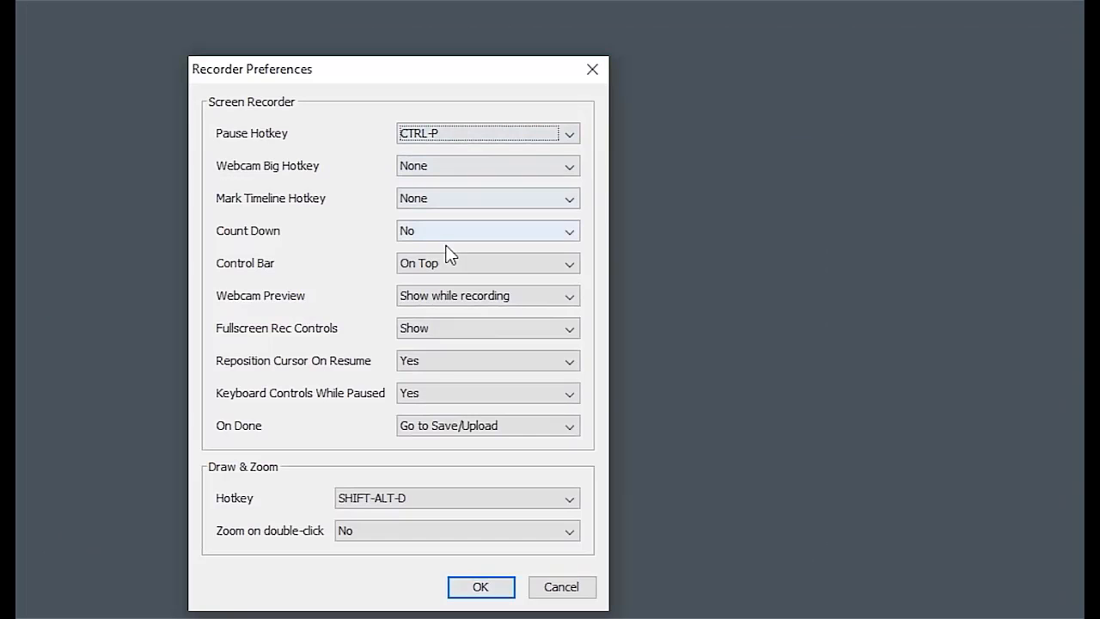
click(488, 230)
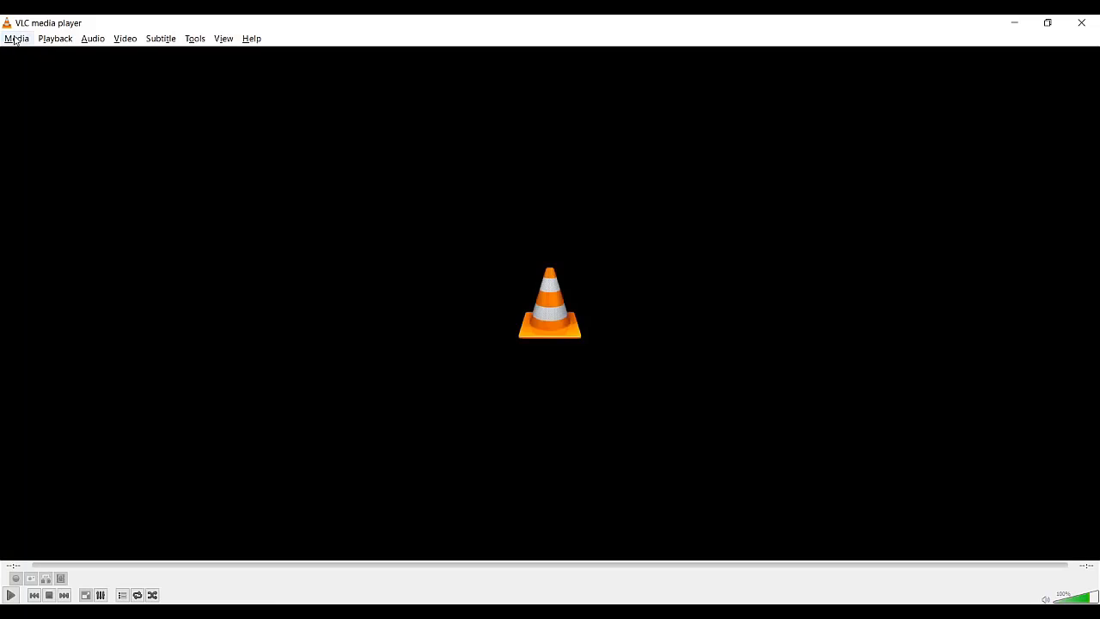
Start a new VLC conversion profile for screen:// using MP4/MOV with video encoding enabled
click(16, 38)
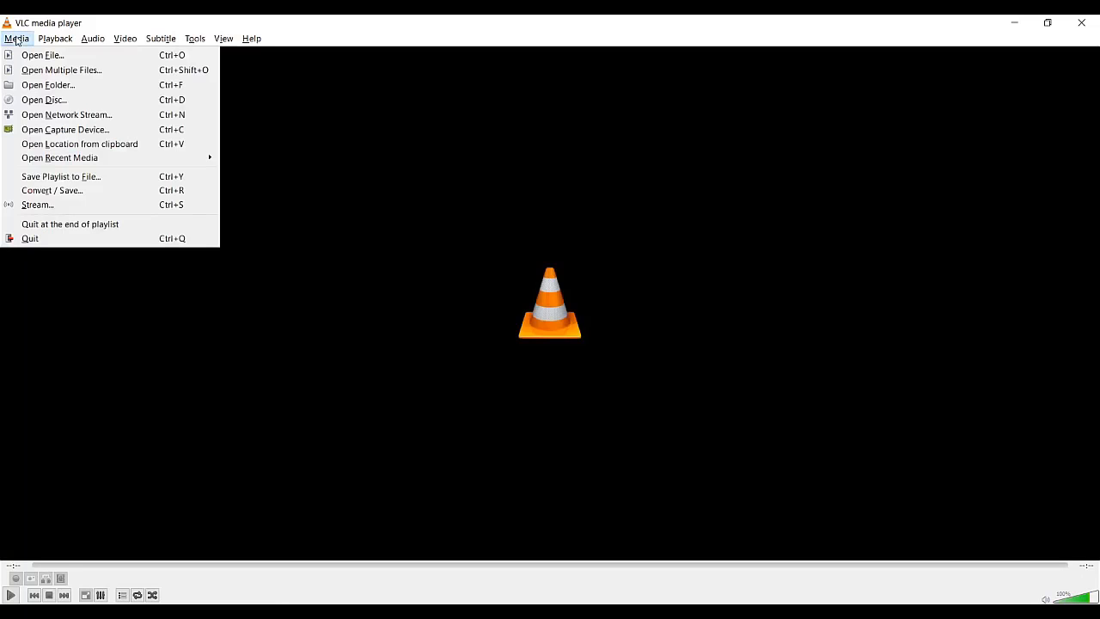
mouse_move(66, 114)
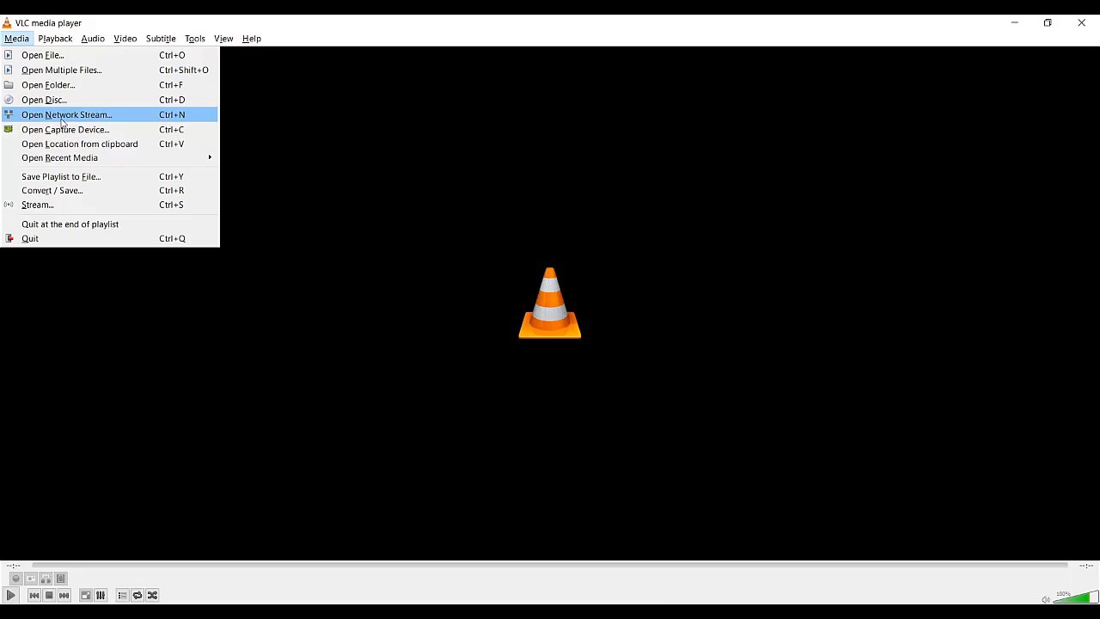
mouse_move(65, 129)
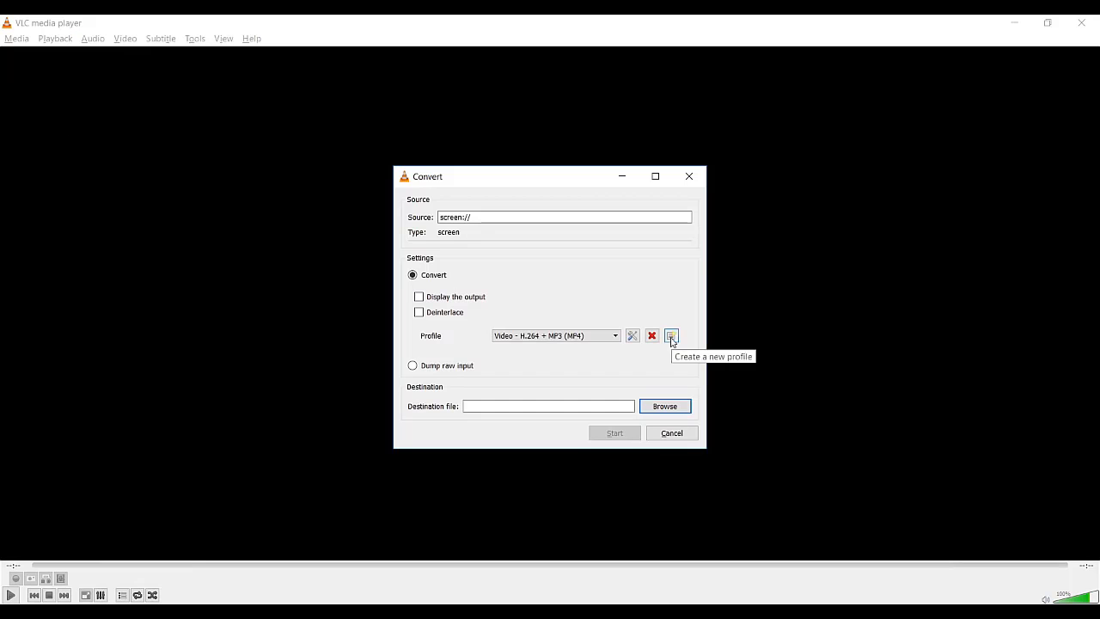
click(671, 335)
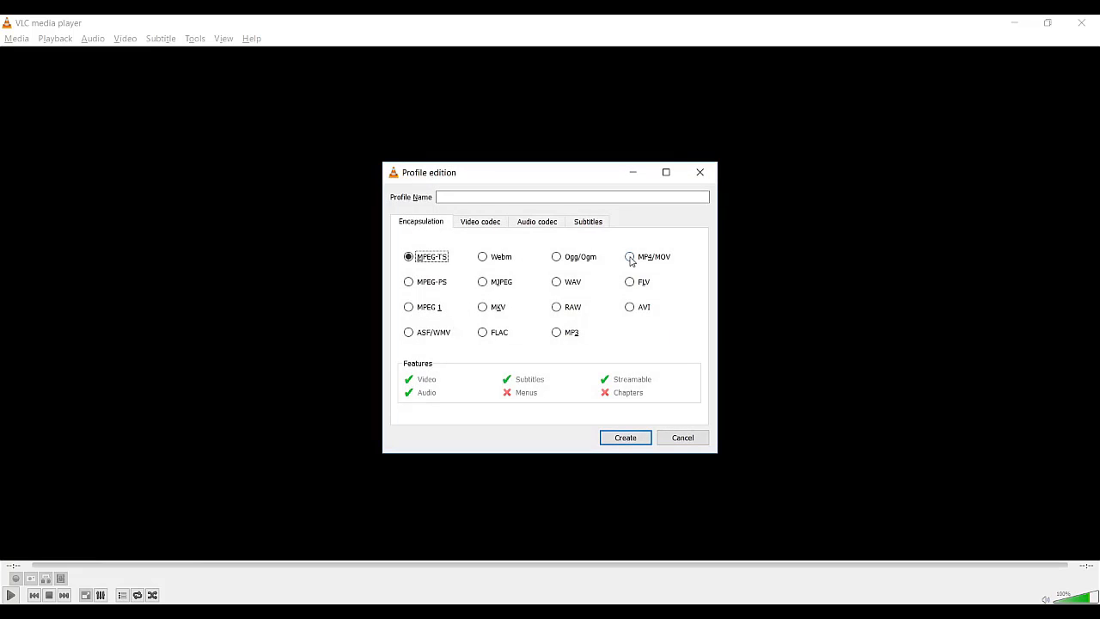
click(630, 256)
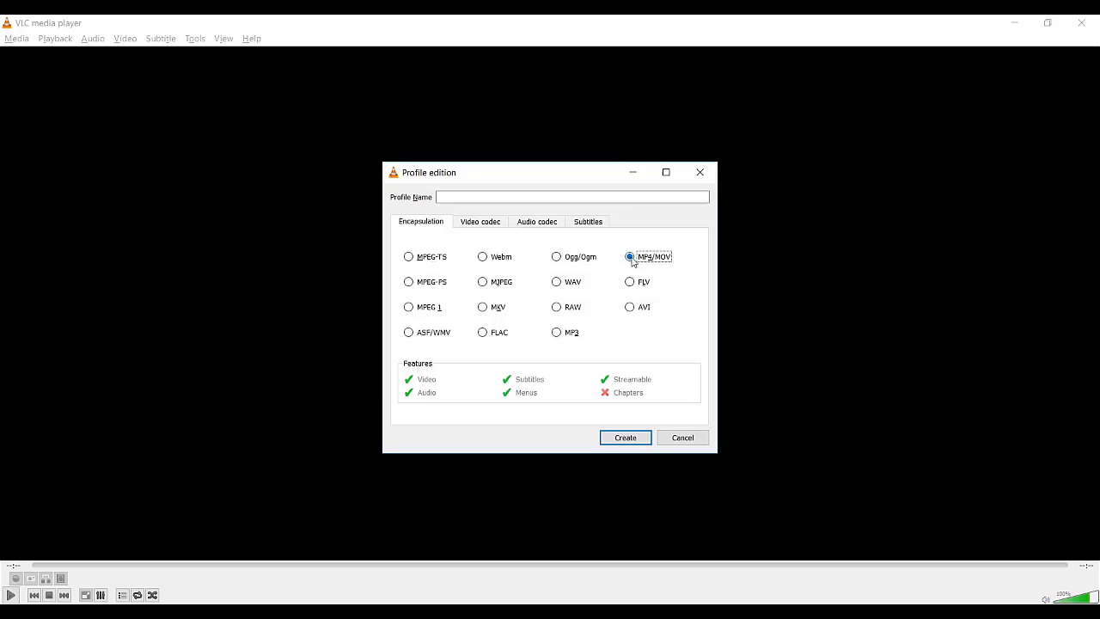
click(630, 256)
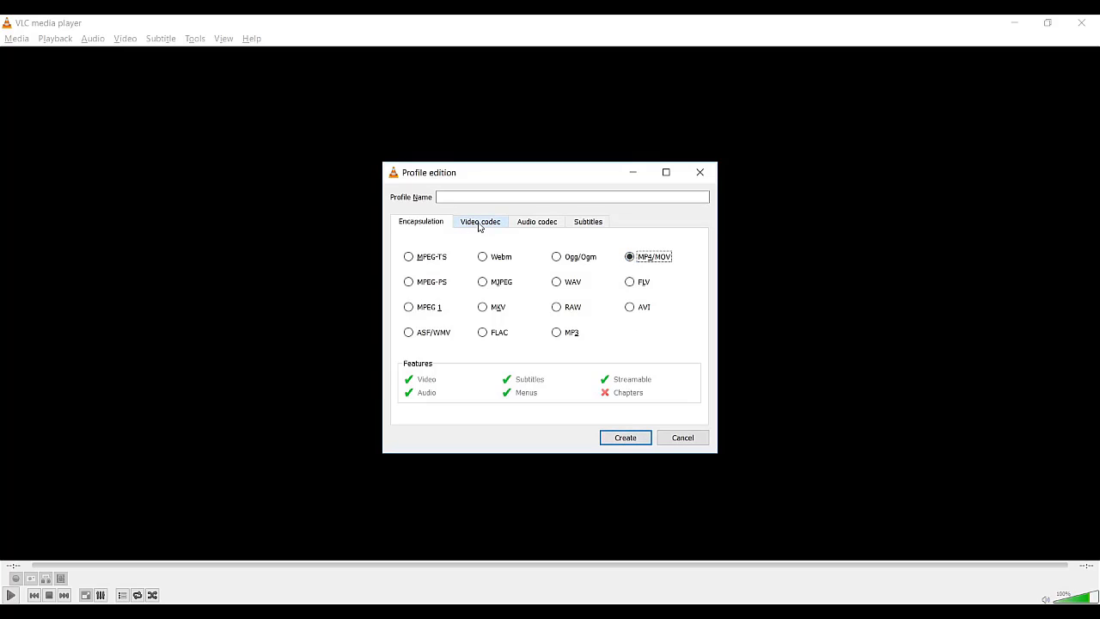
click(480, 220)
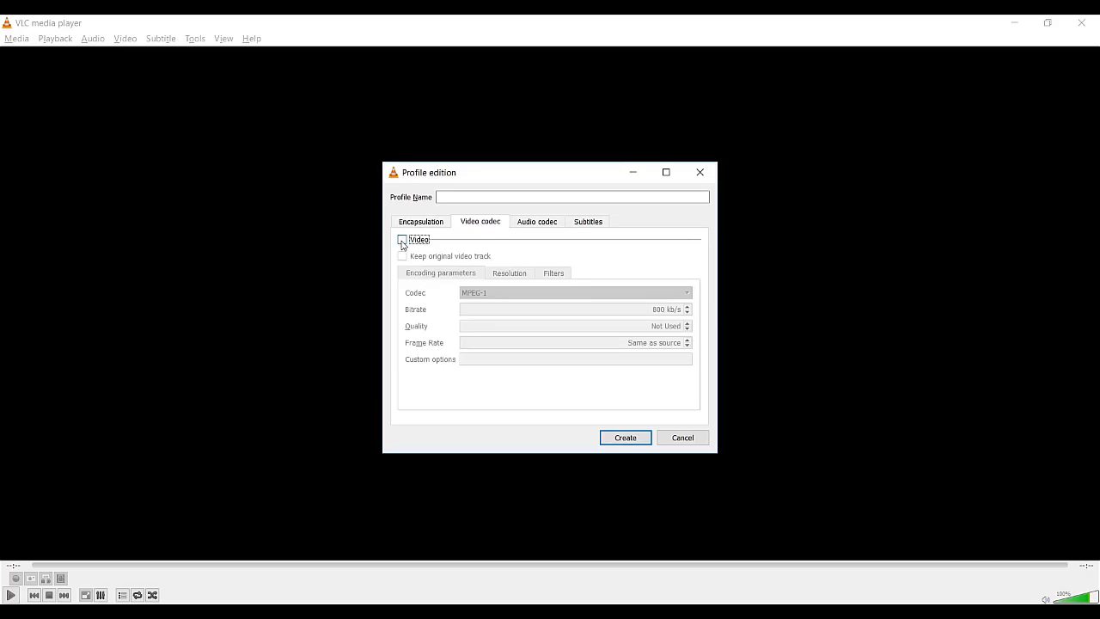
click(402, 239)
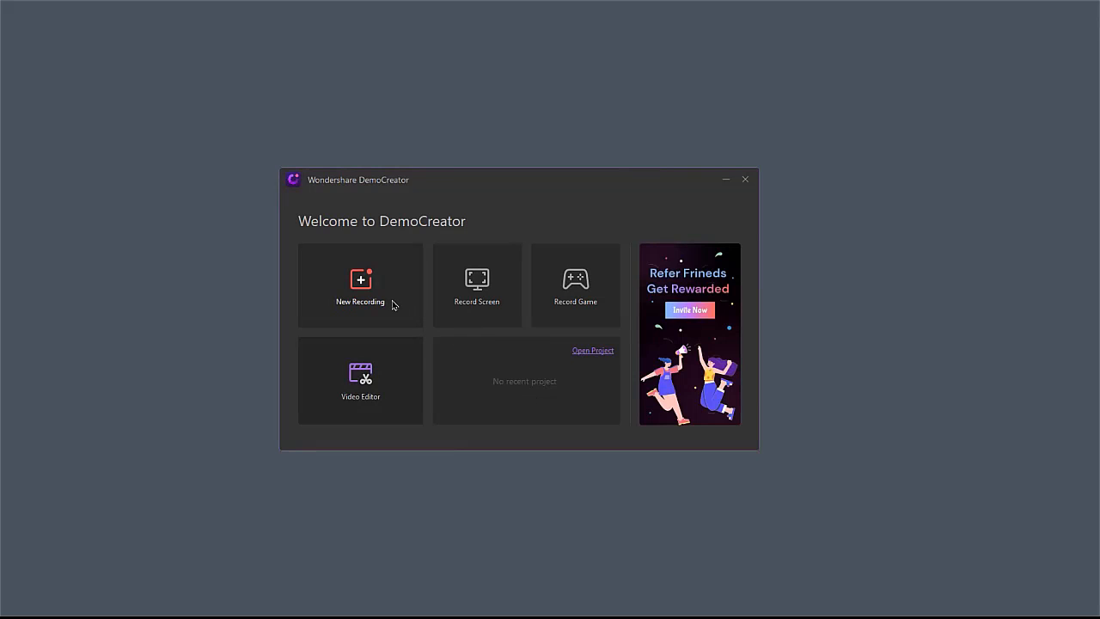
mouse_move(360, 292)
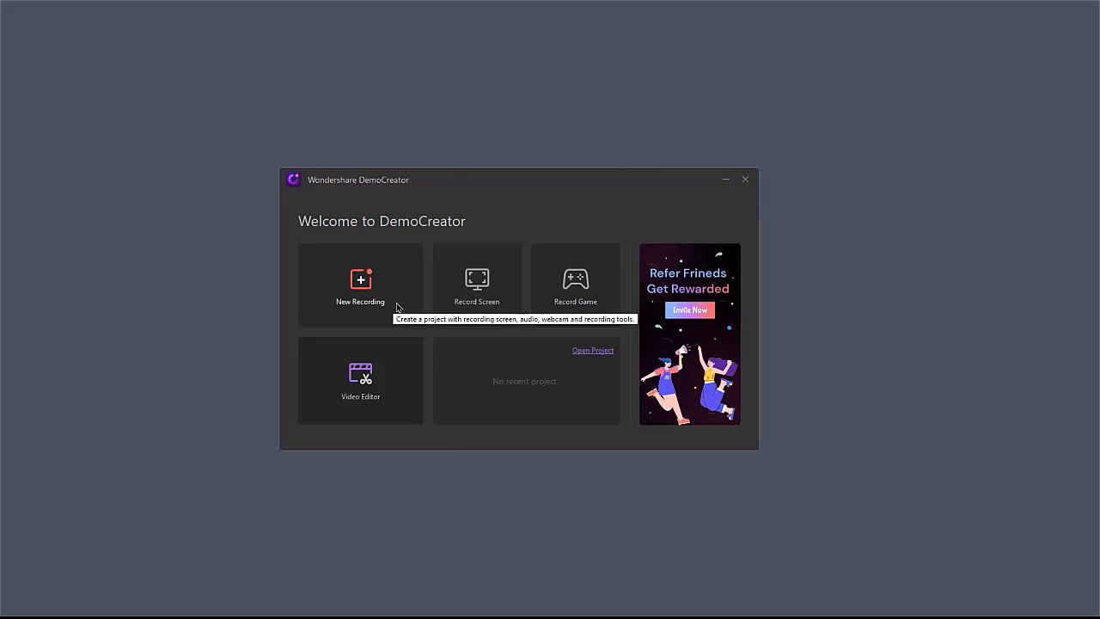
mouse_move(489, 305)
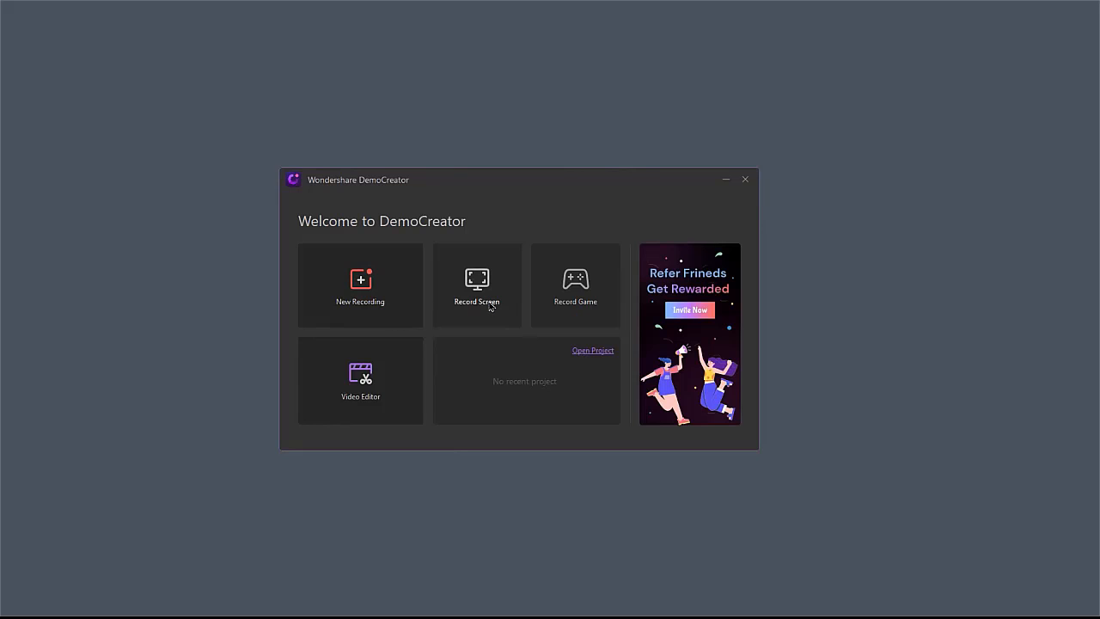
mouse_move(510, 321)
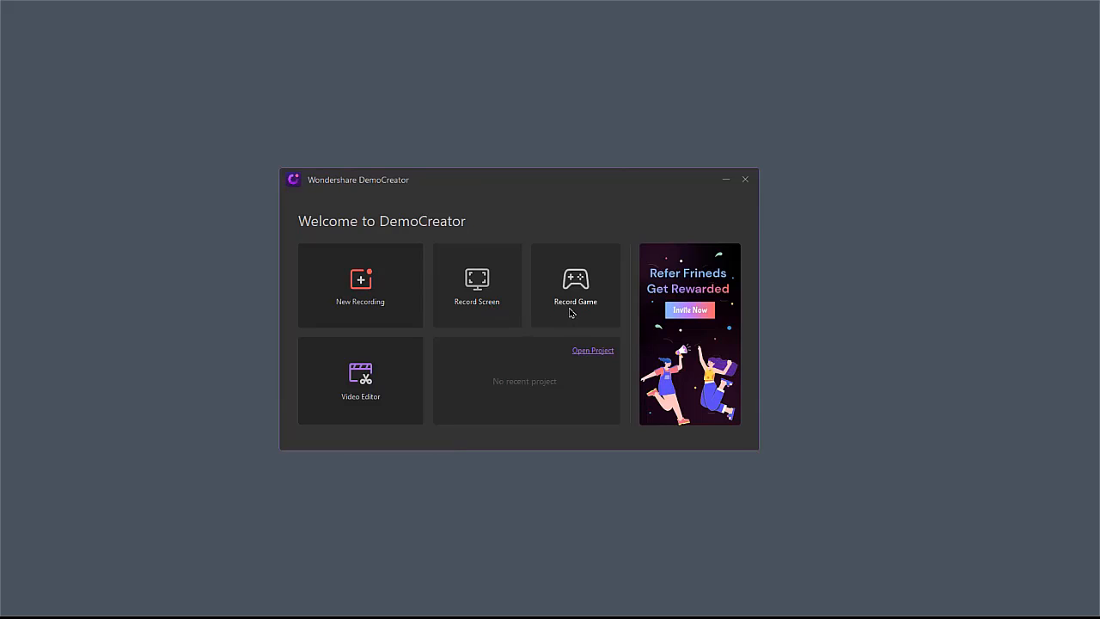
Open DemoCreator's 1920×1080, 30 fps full-screen recorder, review advanced settings, and list webcam devices
click(476, 284)
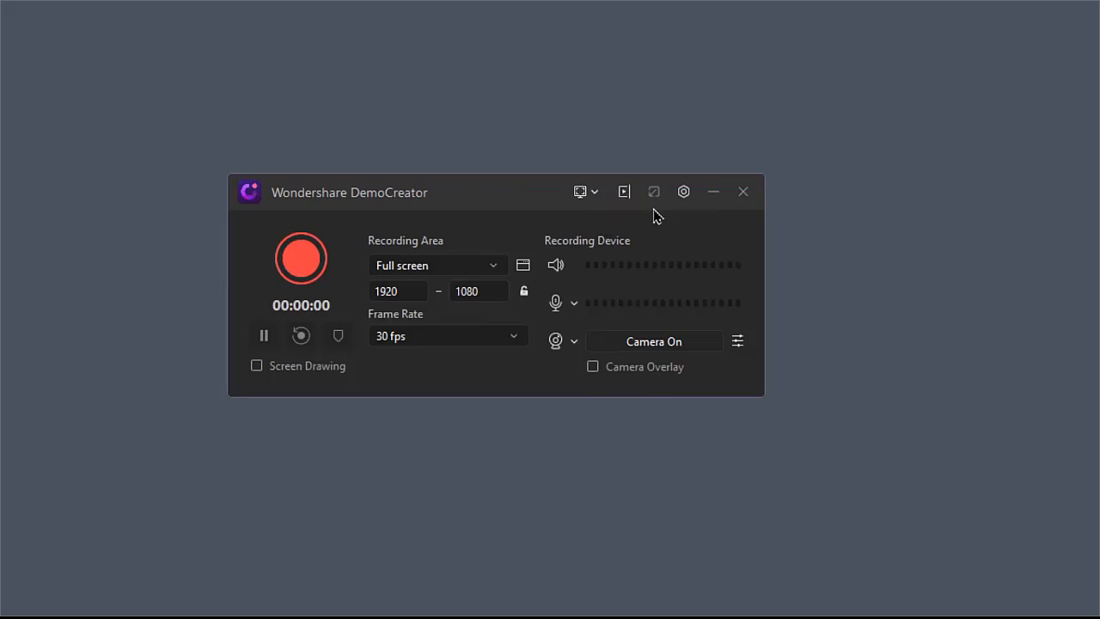
click(683, 191)
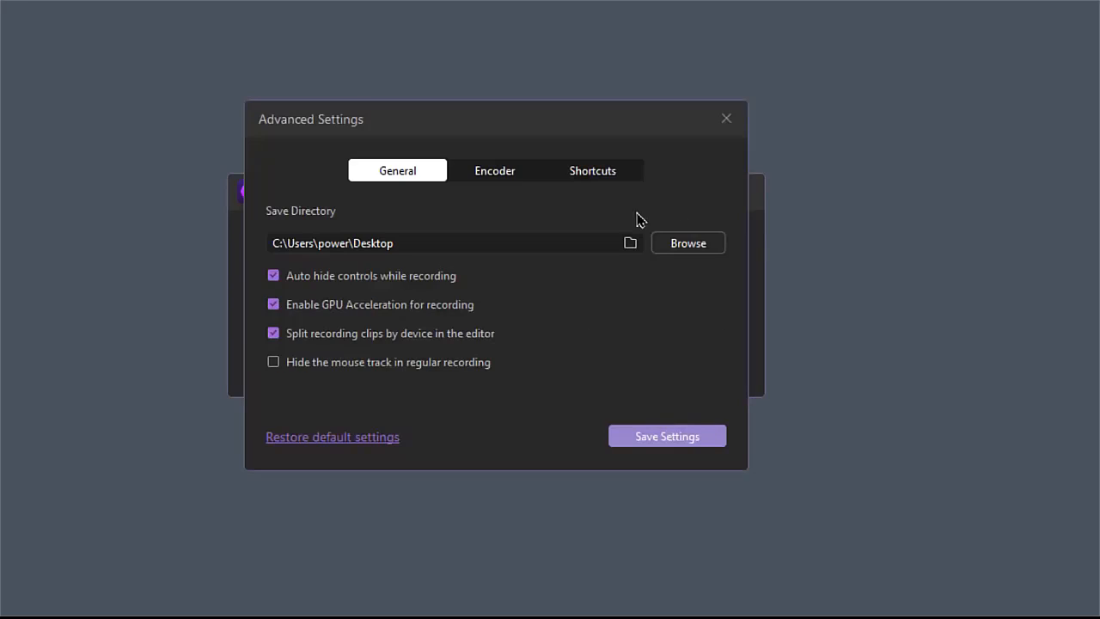
click(494, 170)
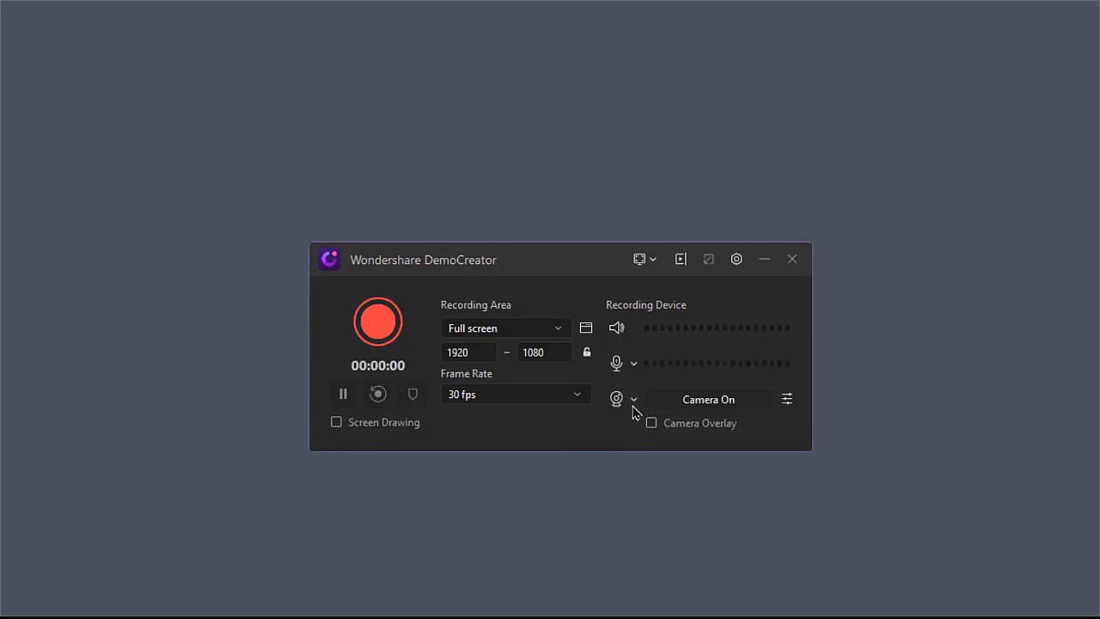
click(633, 398)
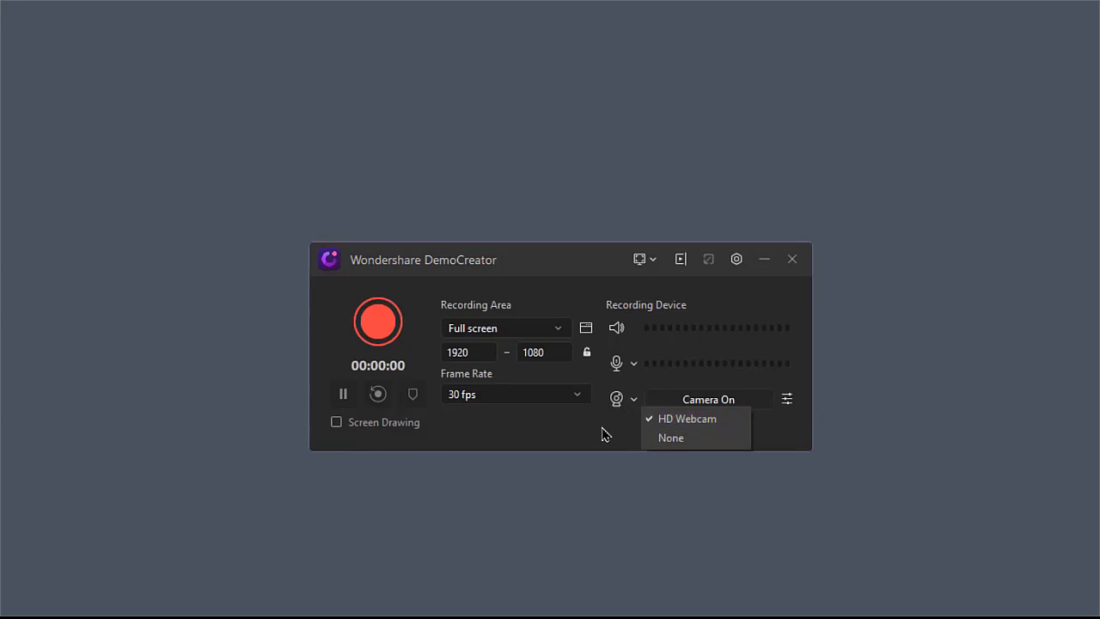